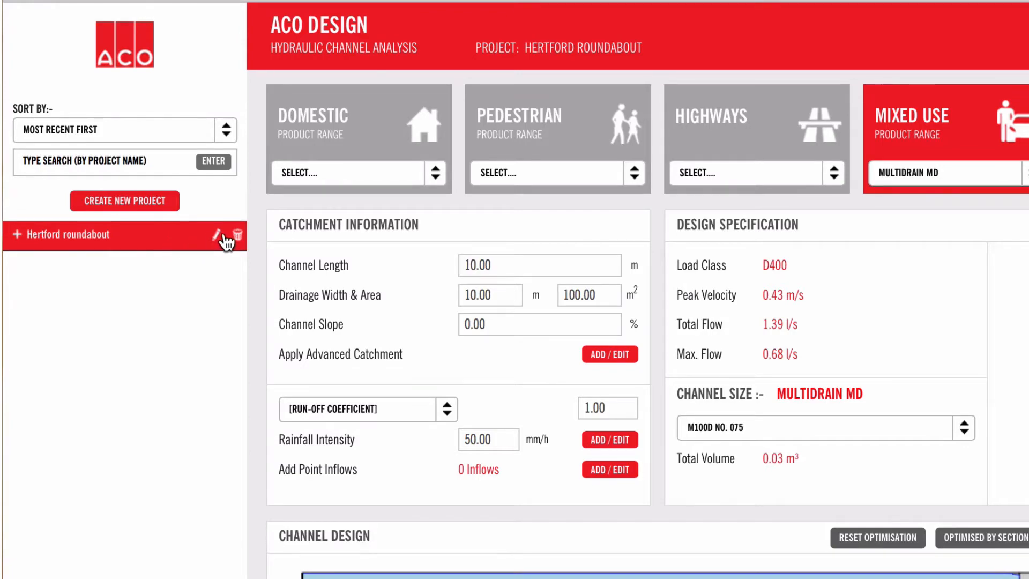
pyautogui.moveTo(213, 205)
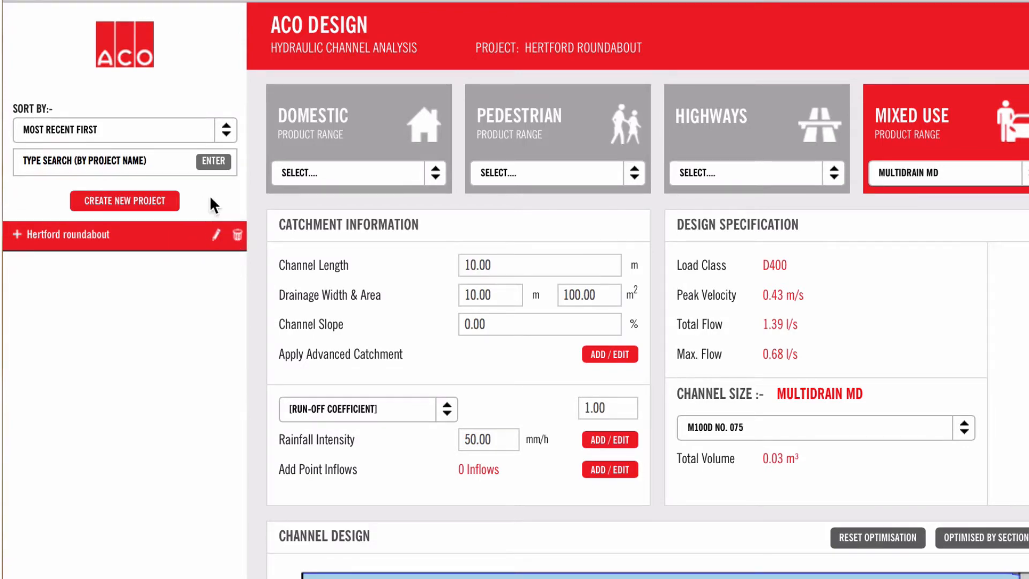
# - Start a new project and name it CAR PARK in place of the default NewProject
pyautogui.click(124, 200)
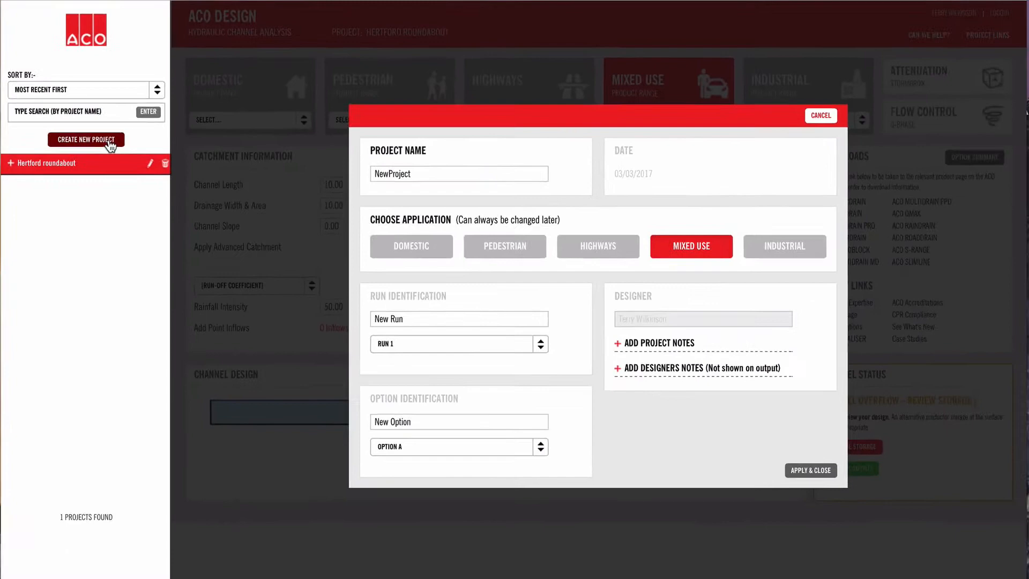
pyautogui.click(459, 174)
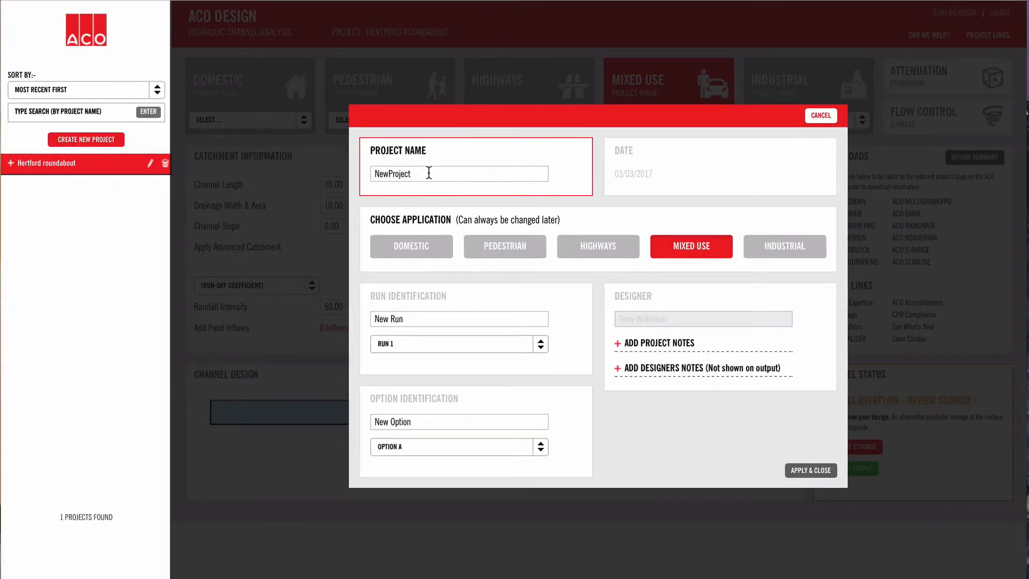
pyautogui.doubleClick(393, 174)
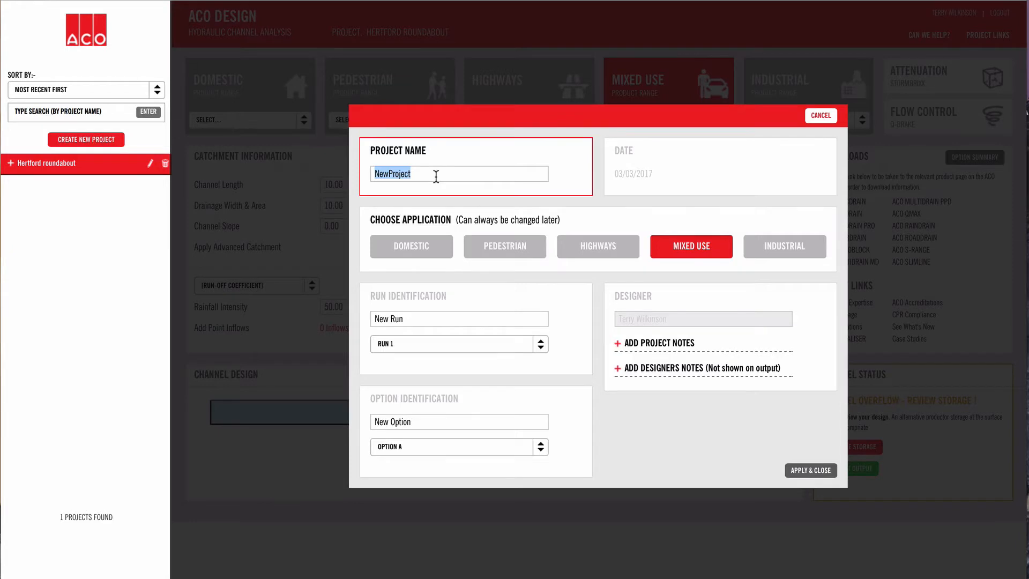
pyautogui.write('CAR')
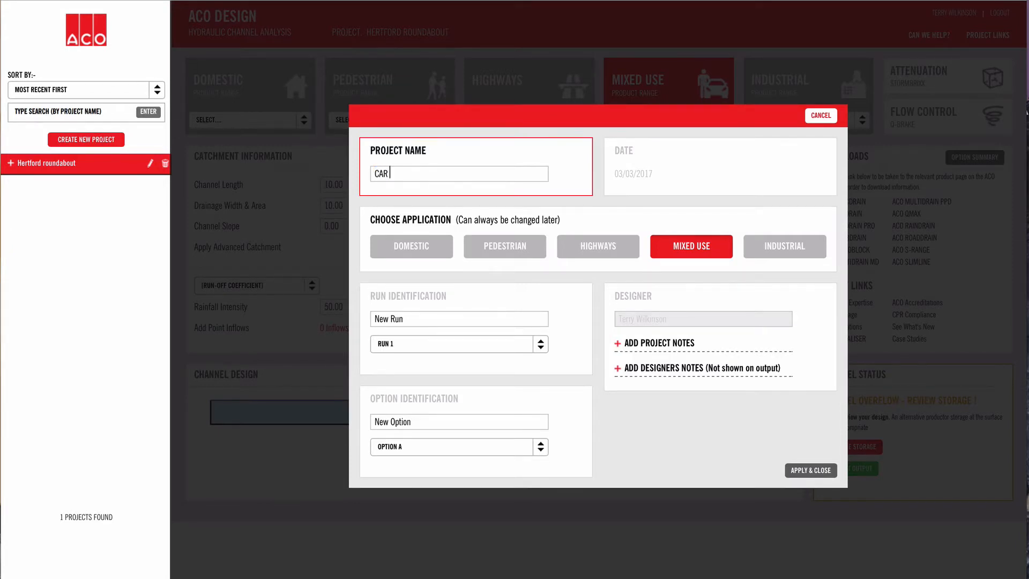
pyautogui.write('PARK')
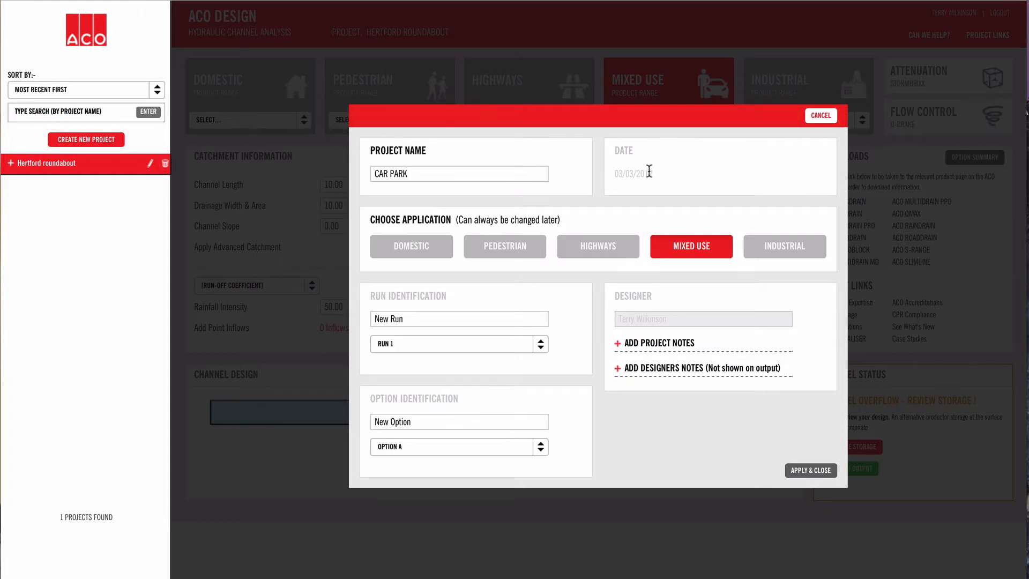
# - Browse the application choices, trying Highways, and settle back on Mixed Use
pyautogui.click(505, 246)
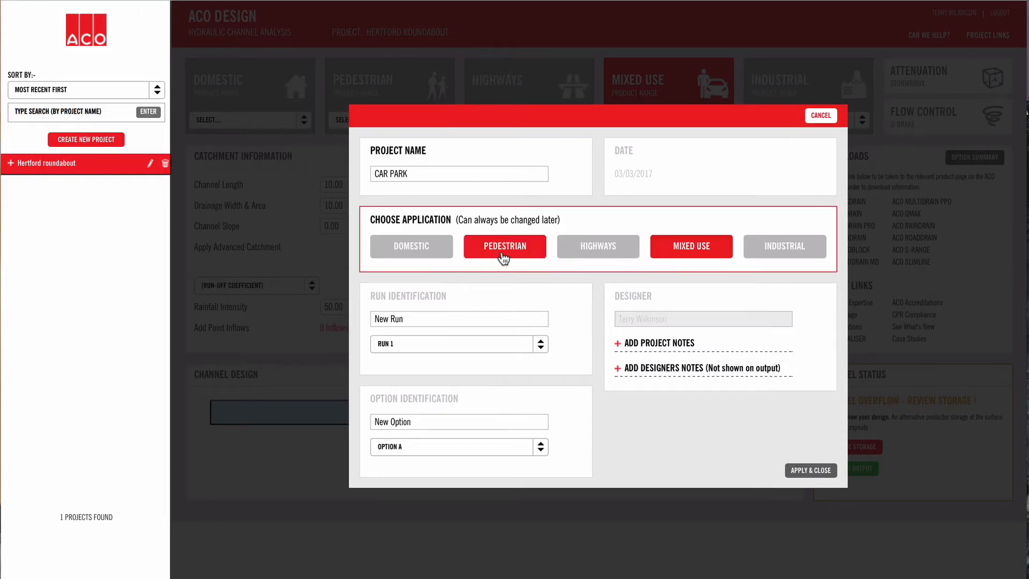
pyautogui.click(597, 247)
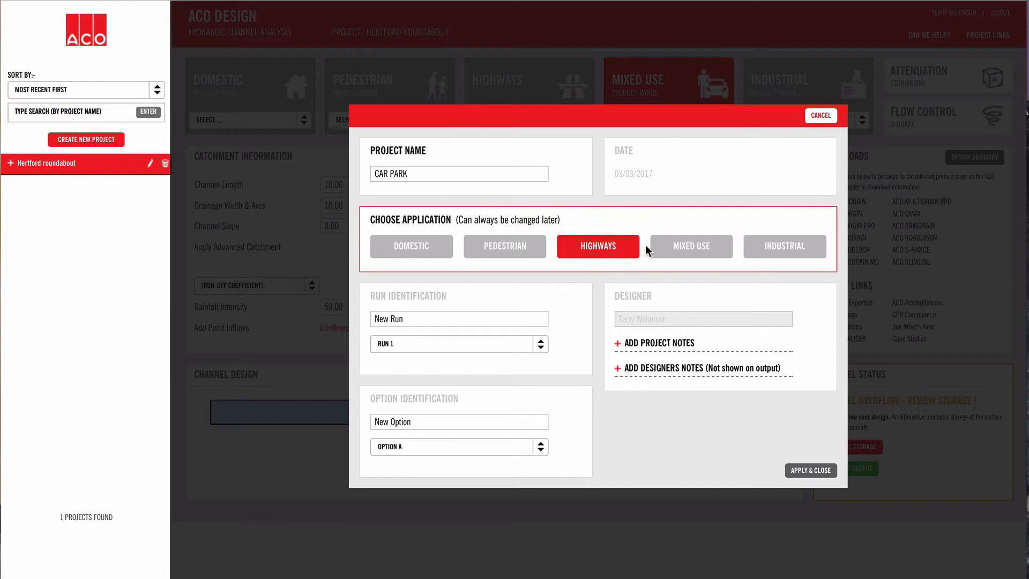
pyautogui.click(691, 246)
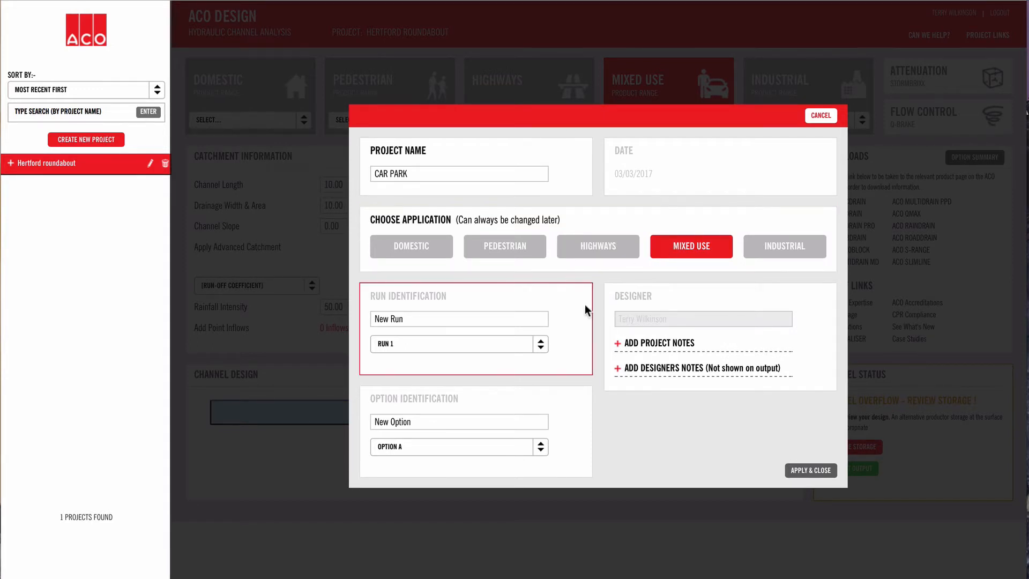
pyautogui.moveTo(580, 313)
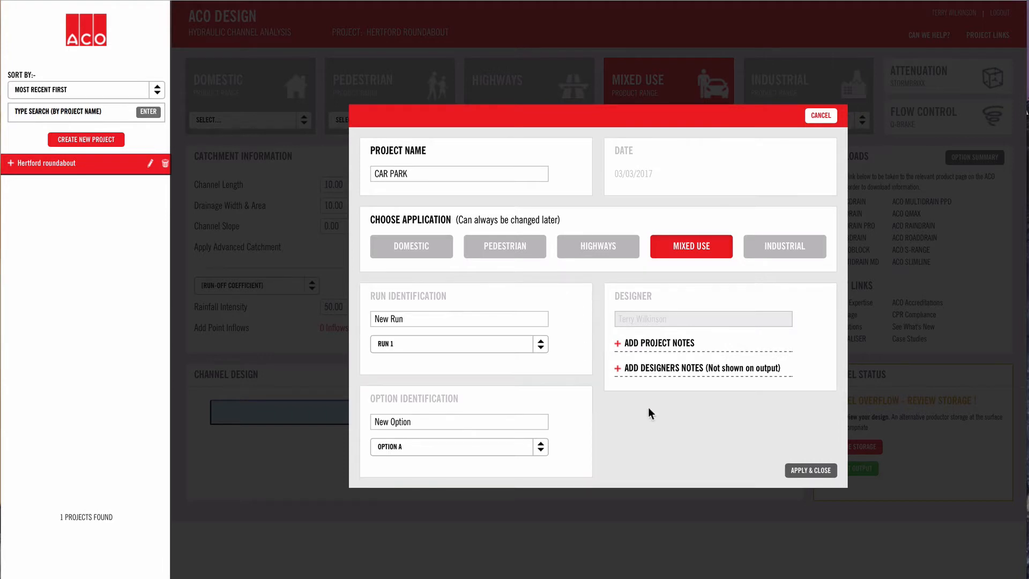
pyautogui.moveTo(806, 452)
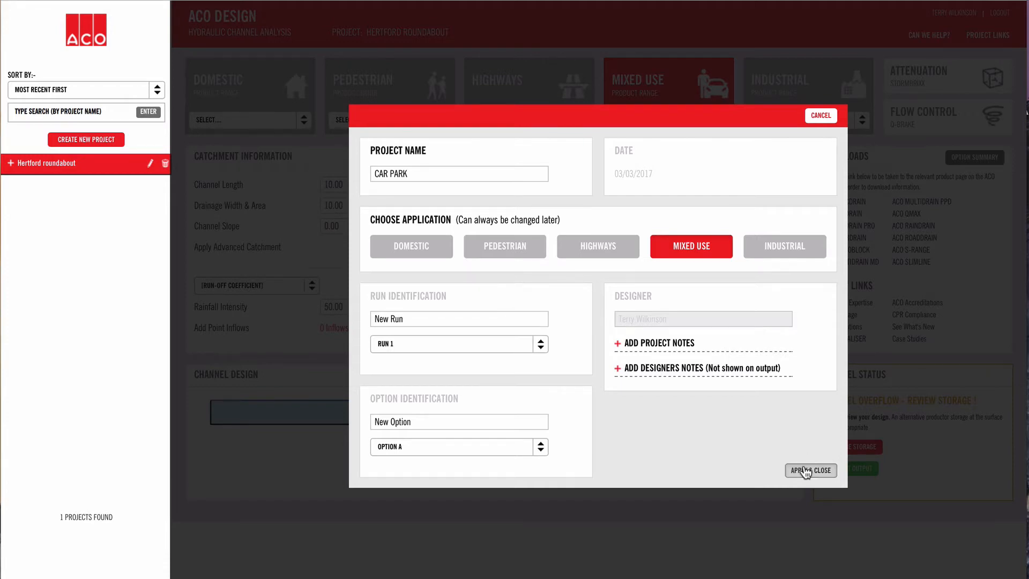
# - Create the CAR PARK project, expand Run 1 and enter the Channel Length field of its catchment
pyautogui.click(811, 471)
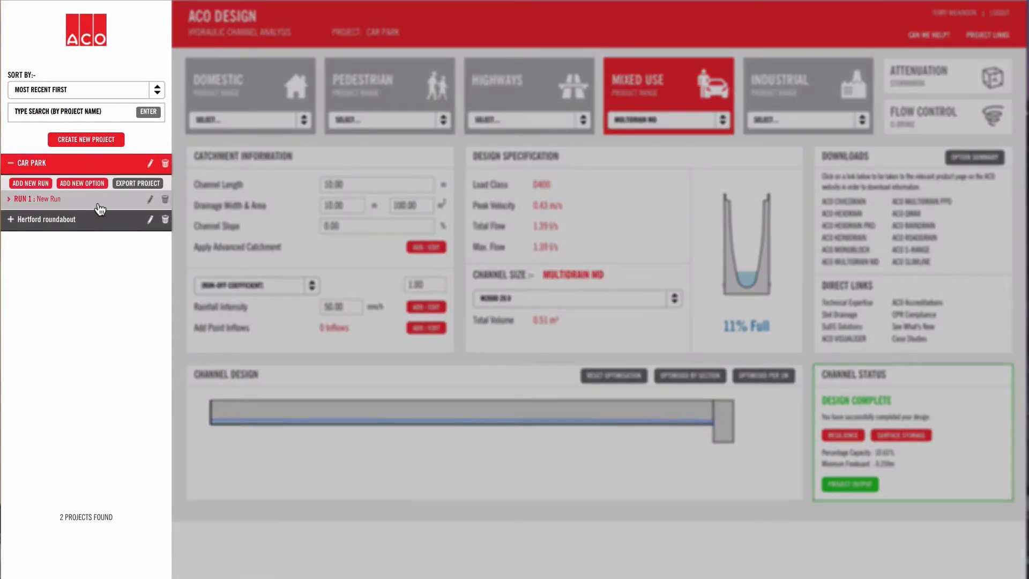
pyautogui.click(82, 183)
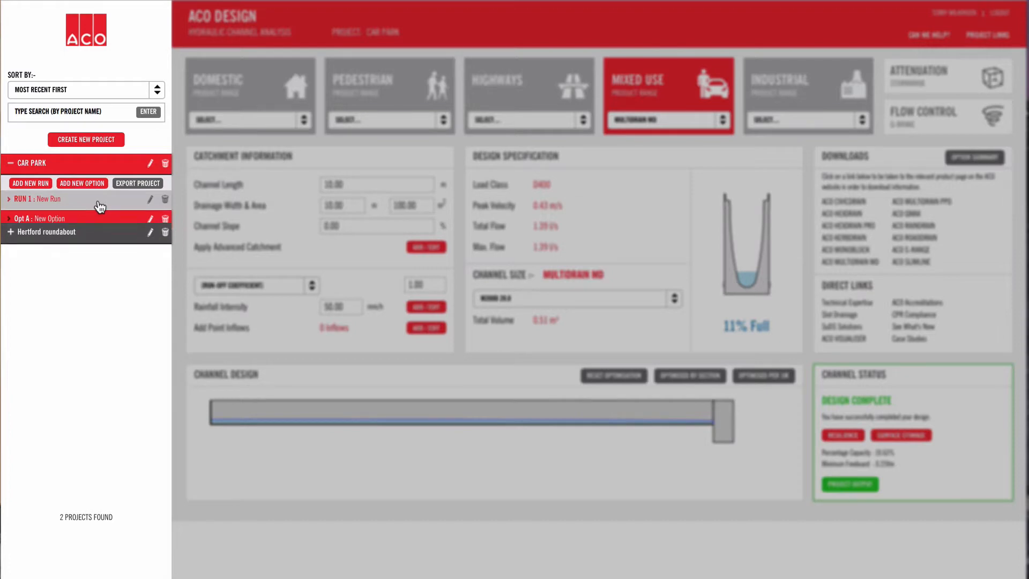
pyautogui.click(11, 163)
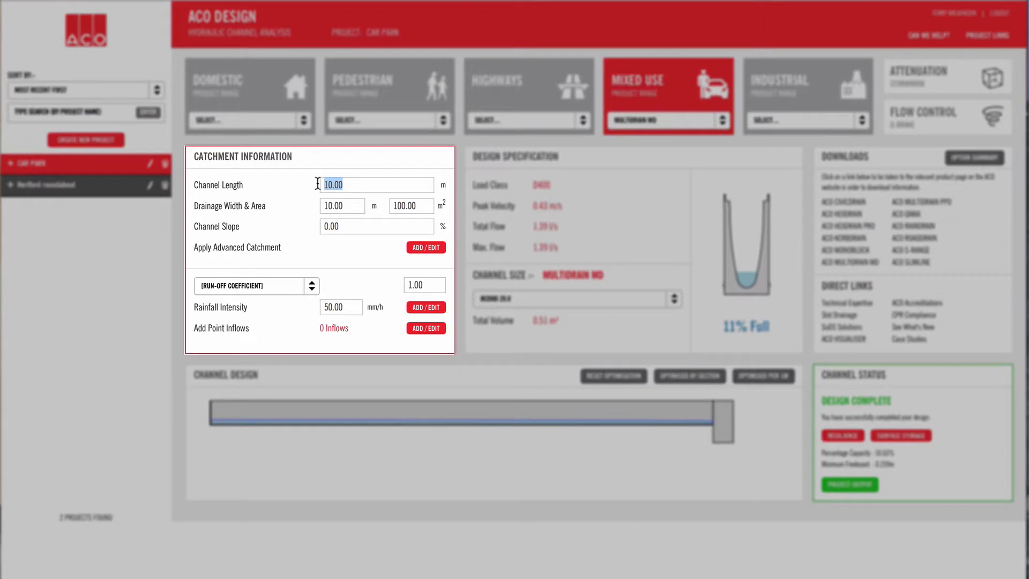
pyautogui.moveTo(314, 190)
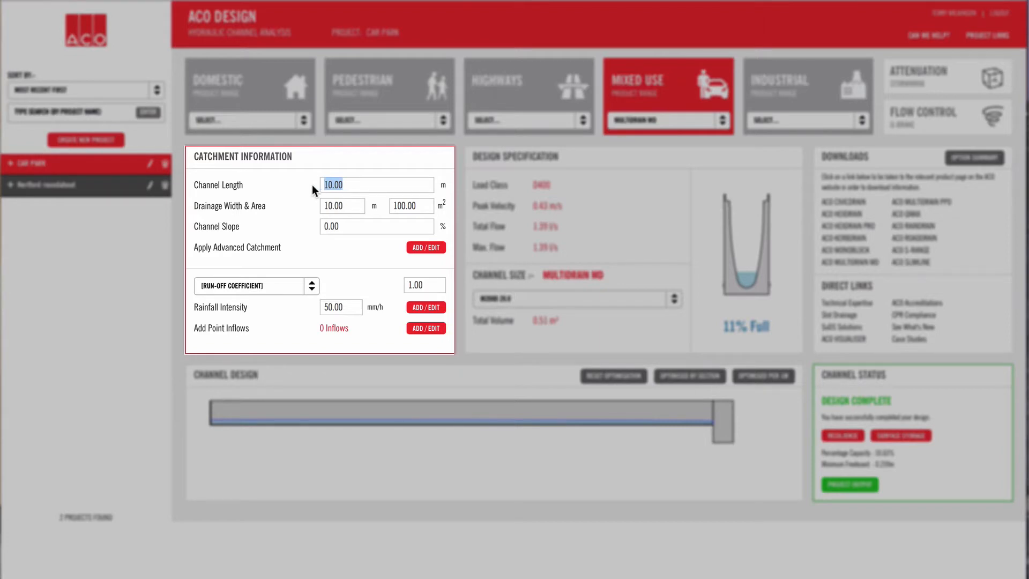
# - Enter a 15 m channel length and 8.00 m drainage width, giving a 120 m² catchment area
pyautogui.write('15')
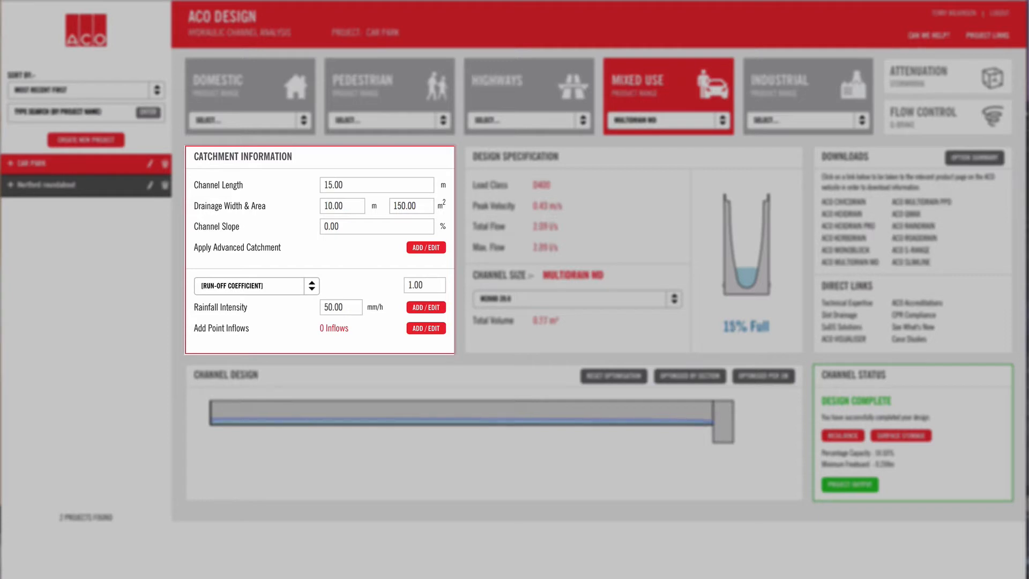
pyautogui.write('8')
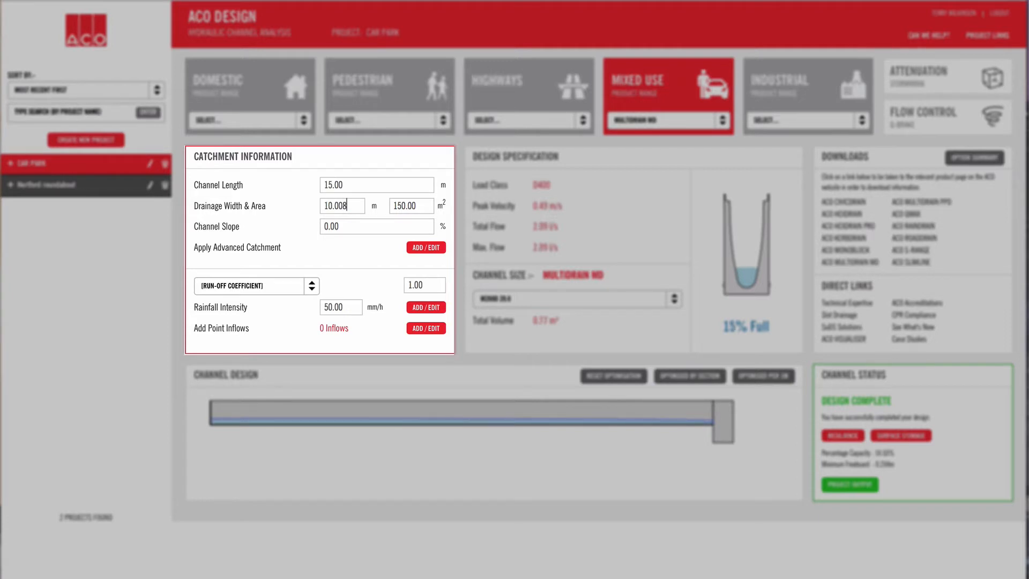
pyautogui.click(341, 206)
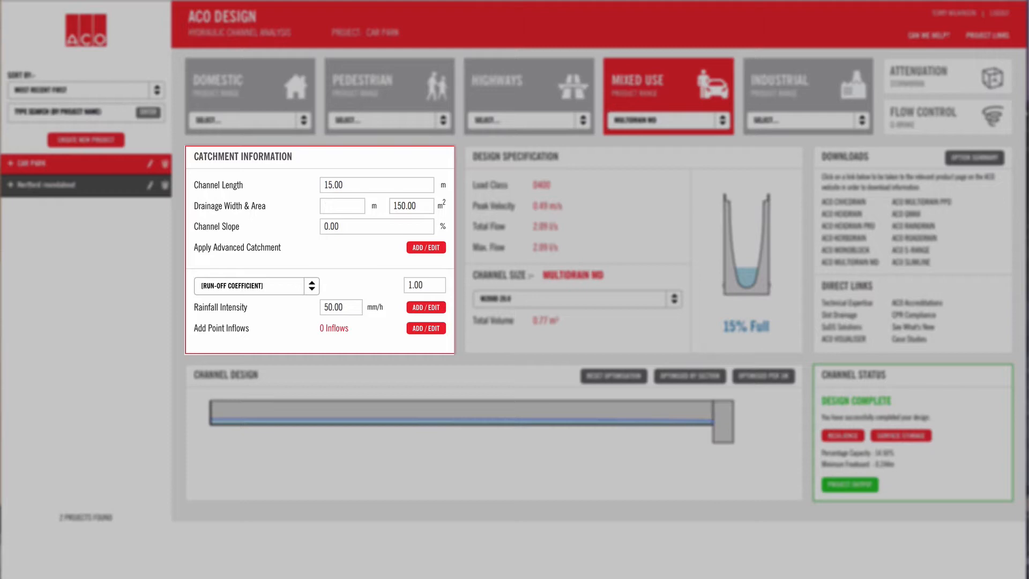
pyautogui.write('8.00')
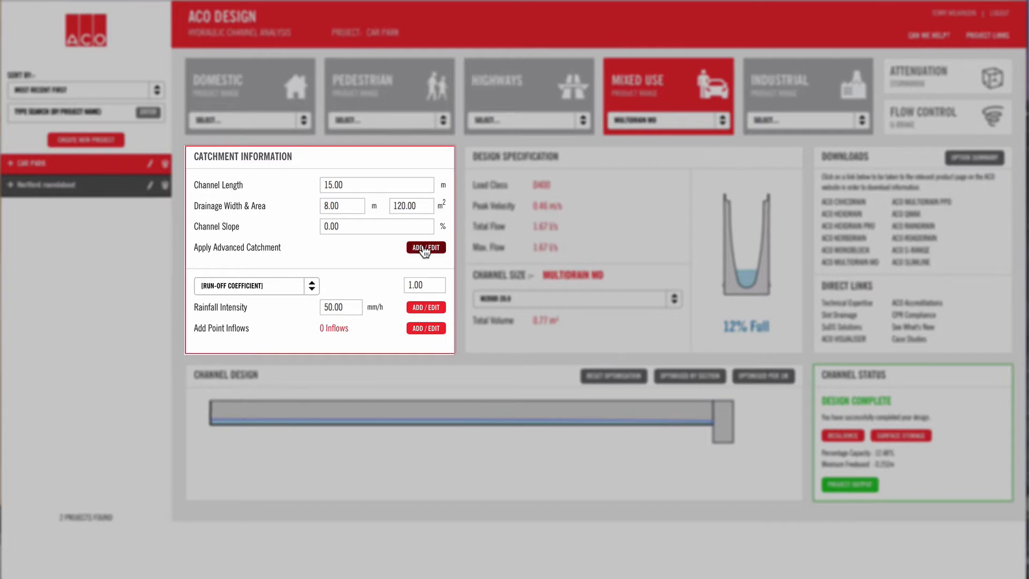
# - In advanced Drainage Area Design add a second channel section and external areas of 50 m² upstream, 20 m² downstream, then apply
pyautogui.click(425, 247)
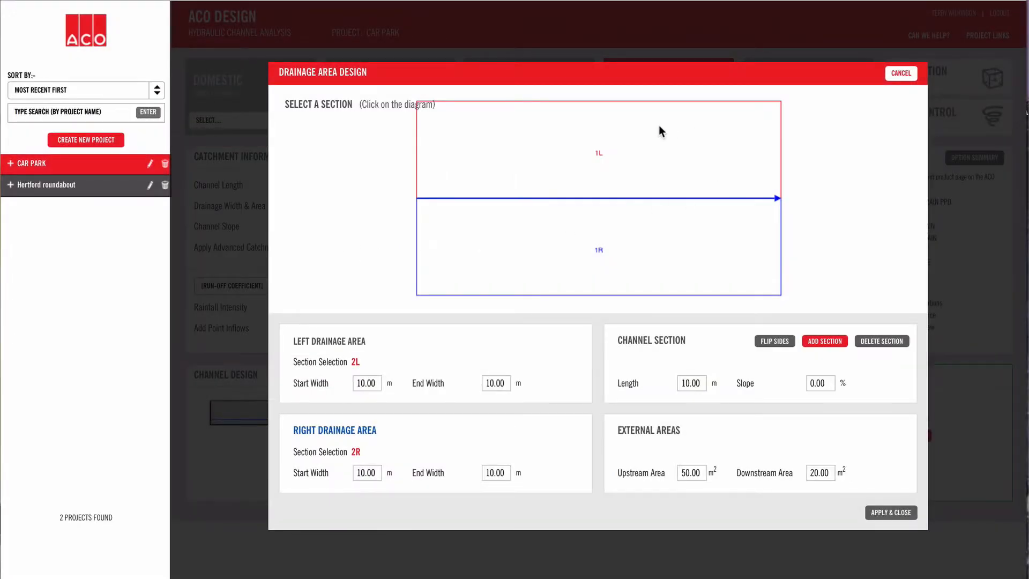
pyautogui.moveTo(797, 199)
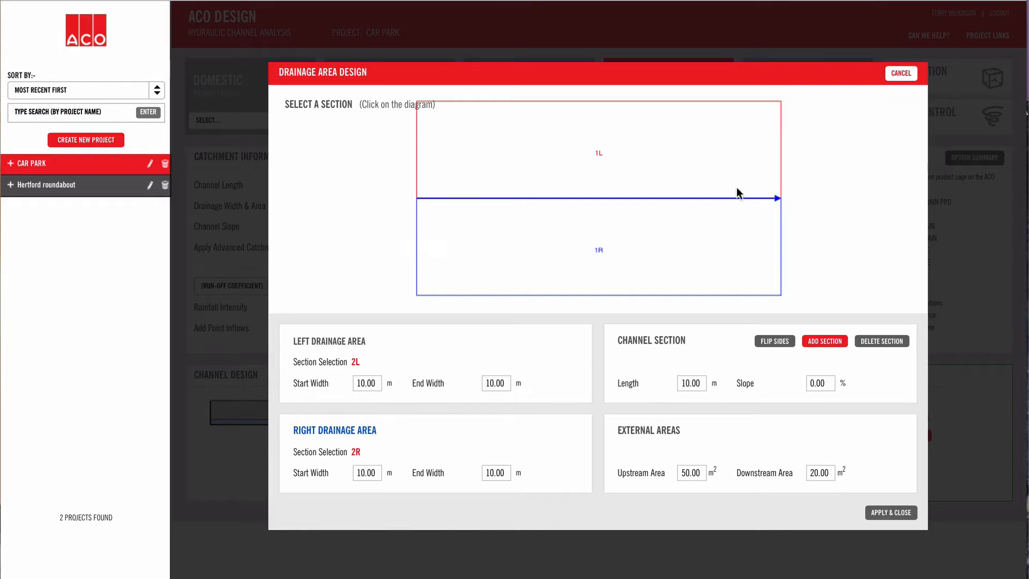
pyautogui.moveTo(822, 338)
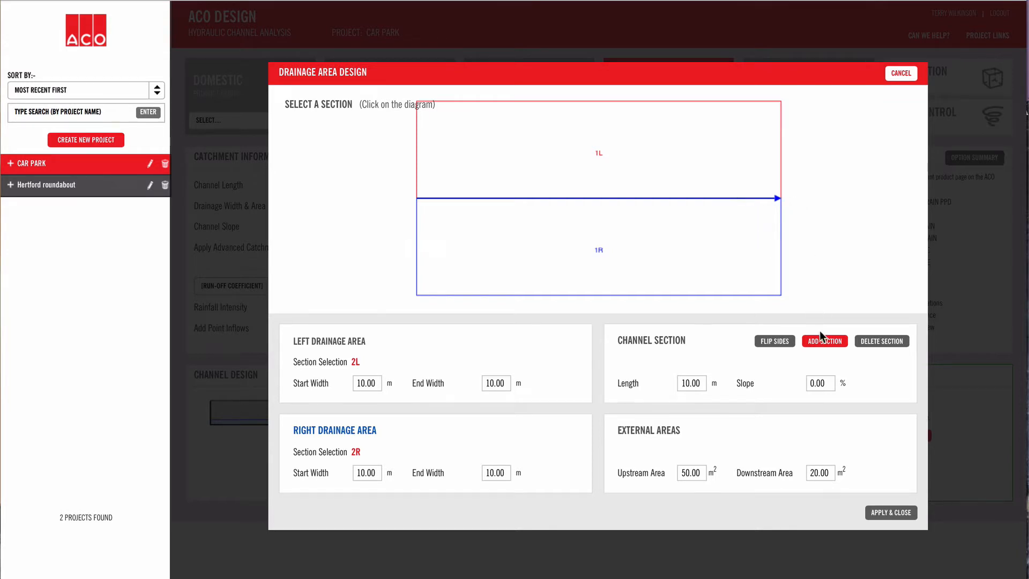
pyautogui.click(823, 341)
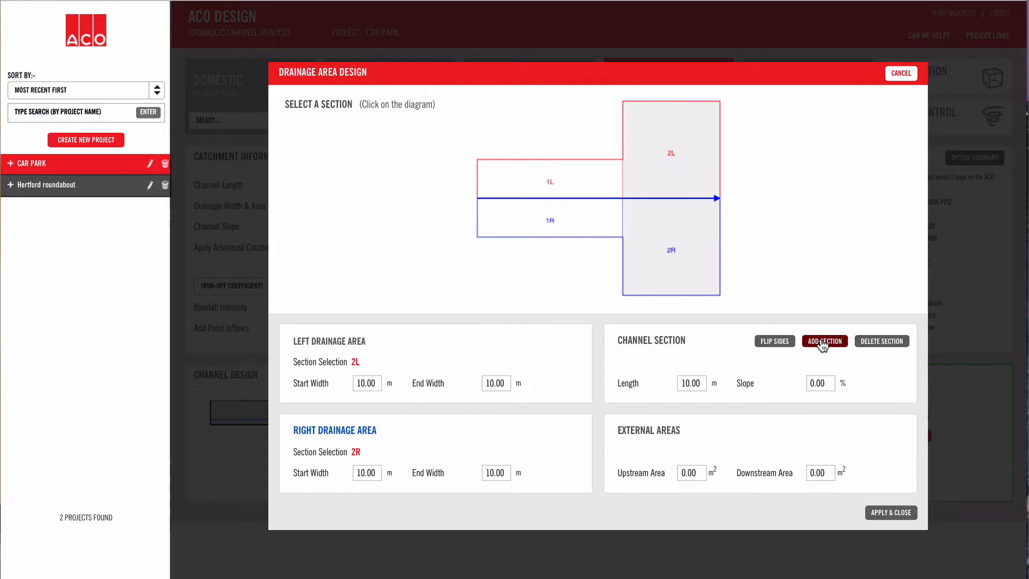
pyautogui.moveTo(797, 304)
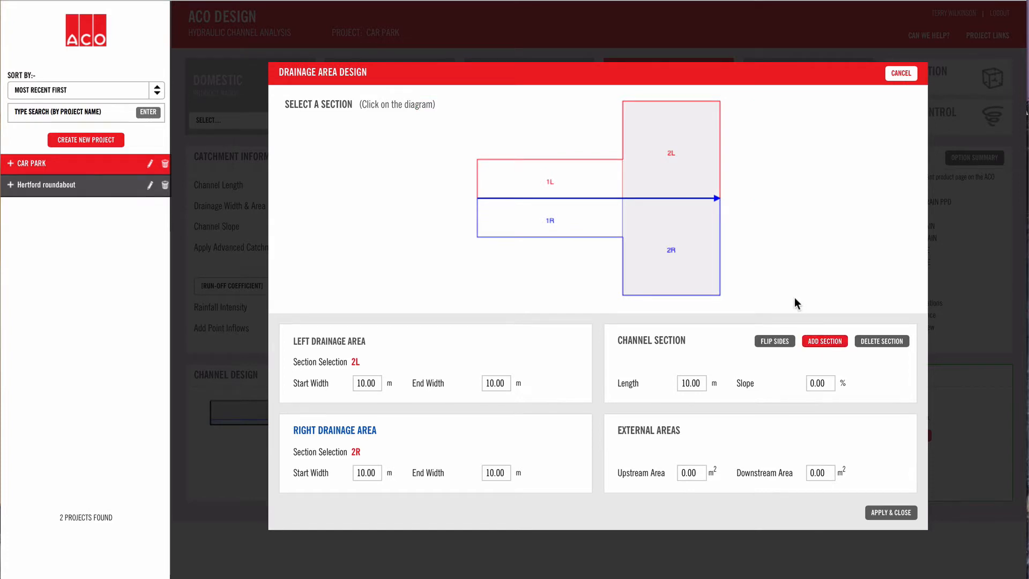
pyautogui.click(691, 473)
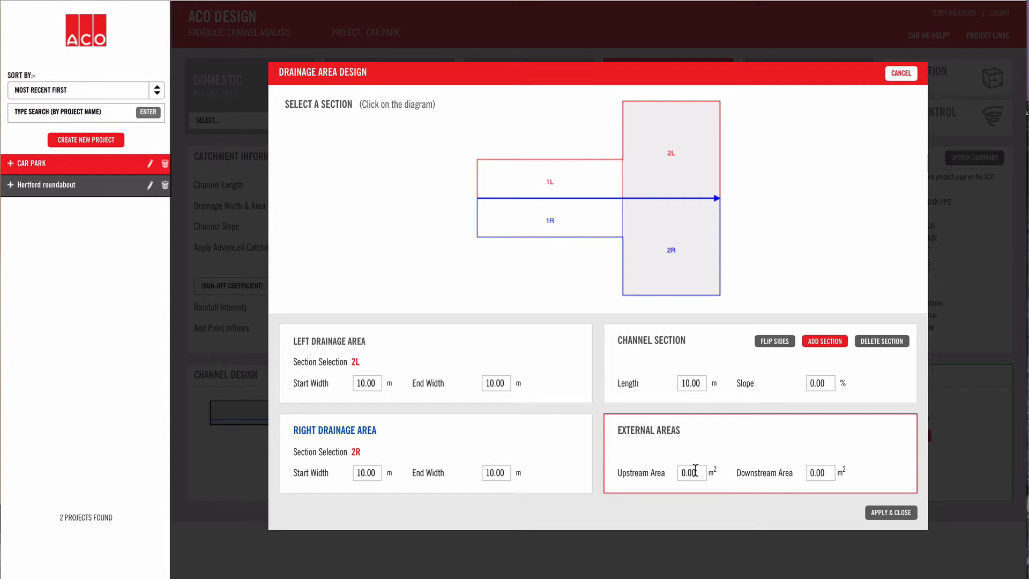
pyautogui.click(691, 472)
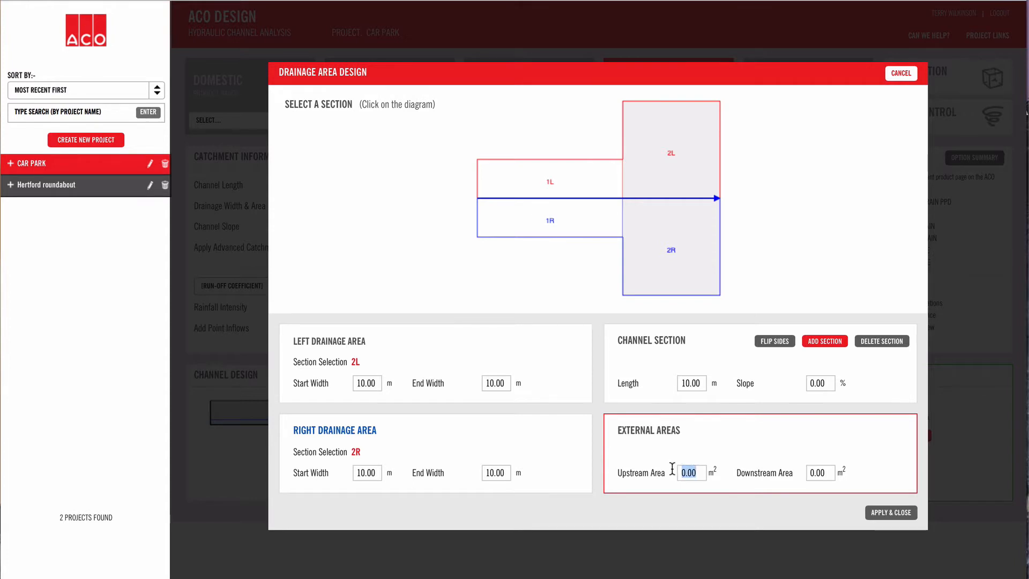
pyautogui.write('50.00')
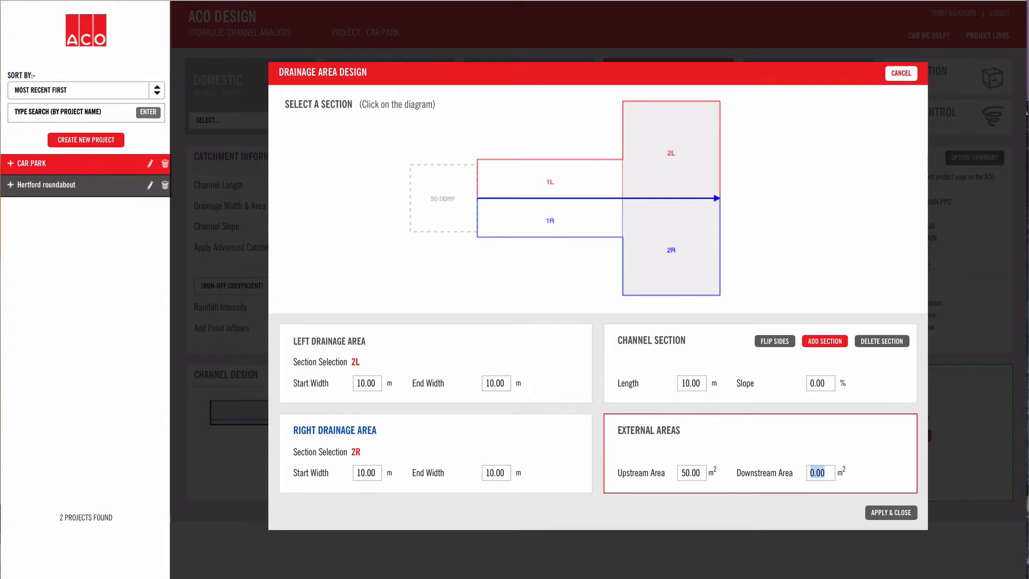
pyautogui.write('20')
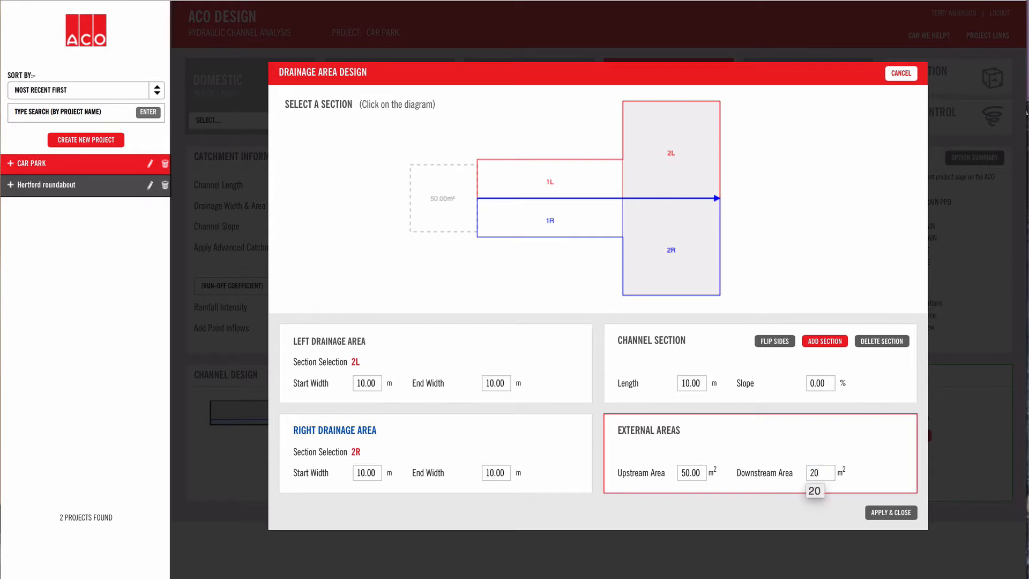
pyautogui.moveTo(887, 444)
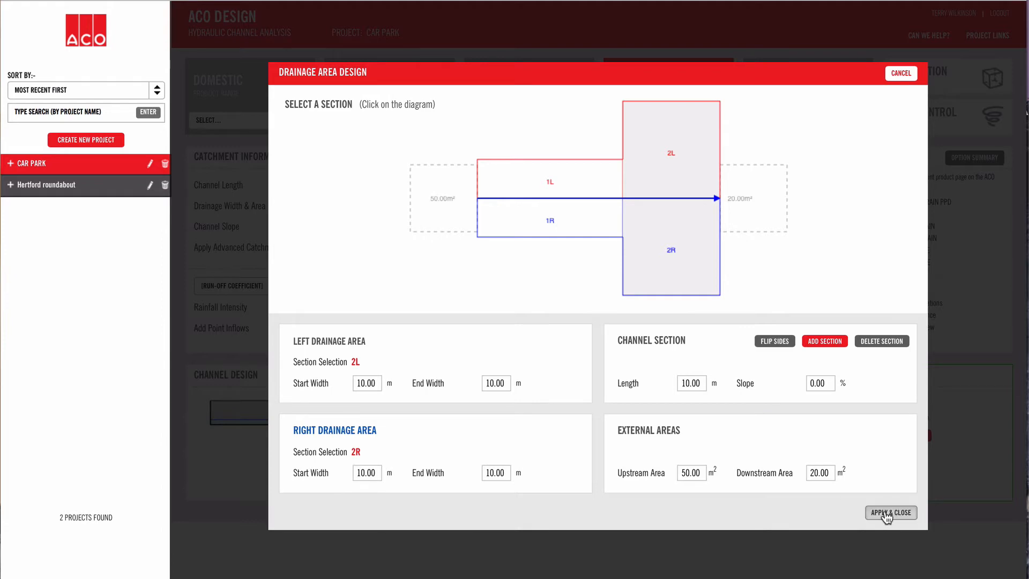
pyautogui.click(890, 512)
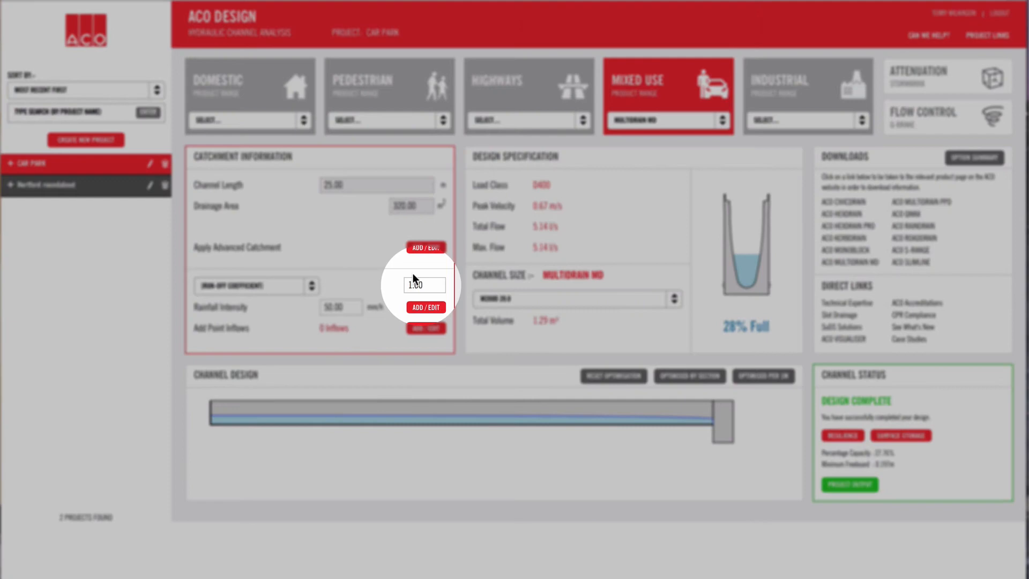
pyautogui.moveTo(394, 286)
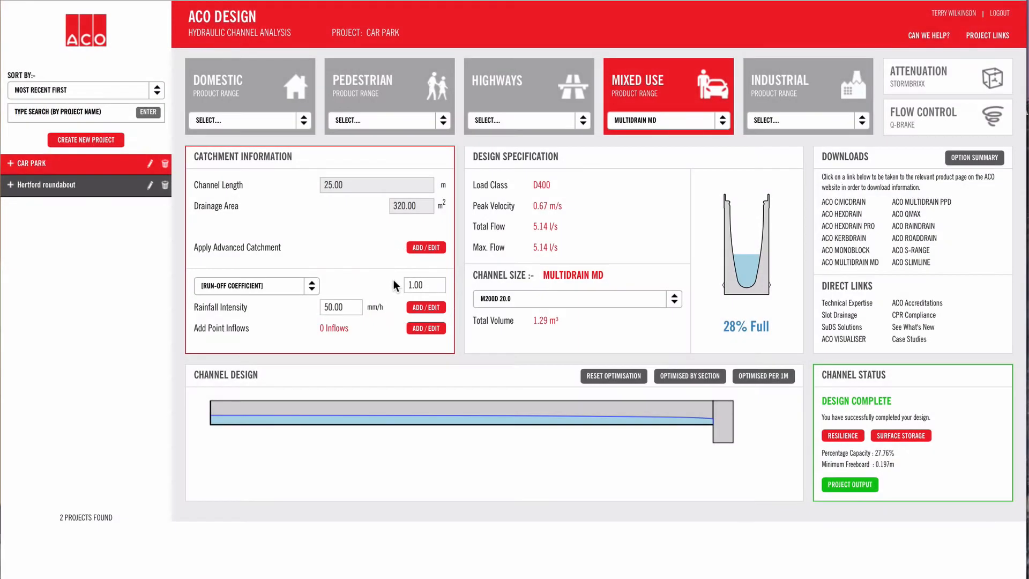
# - Choose Asphalt = 0.85 as the run-off coefficient surface type
pyautogui.click(312, 286)
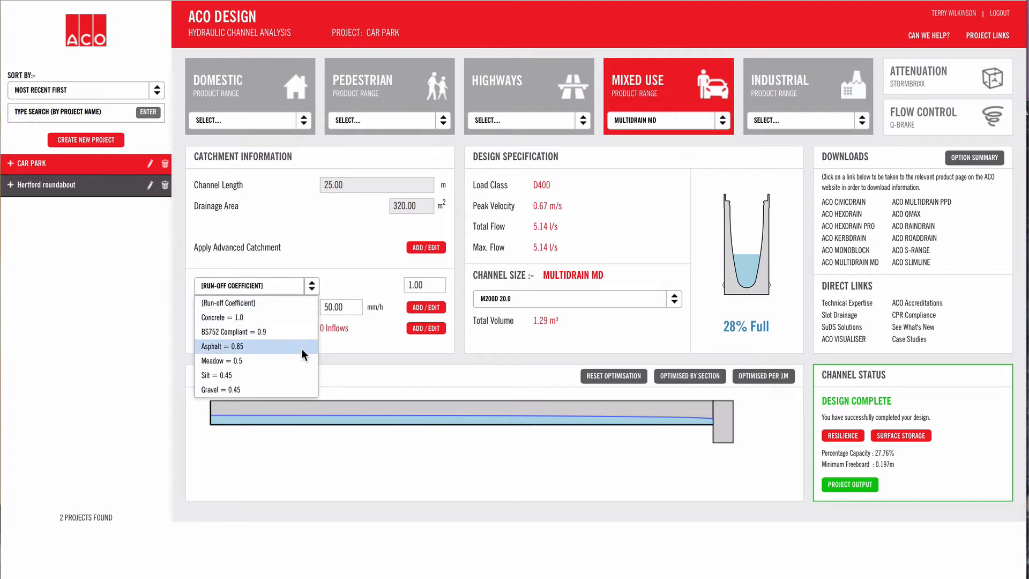
pyautogui.click(224, 347)
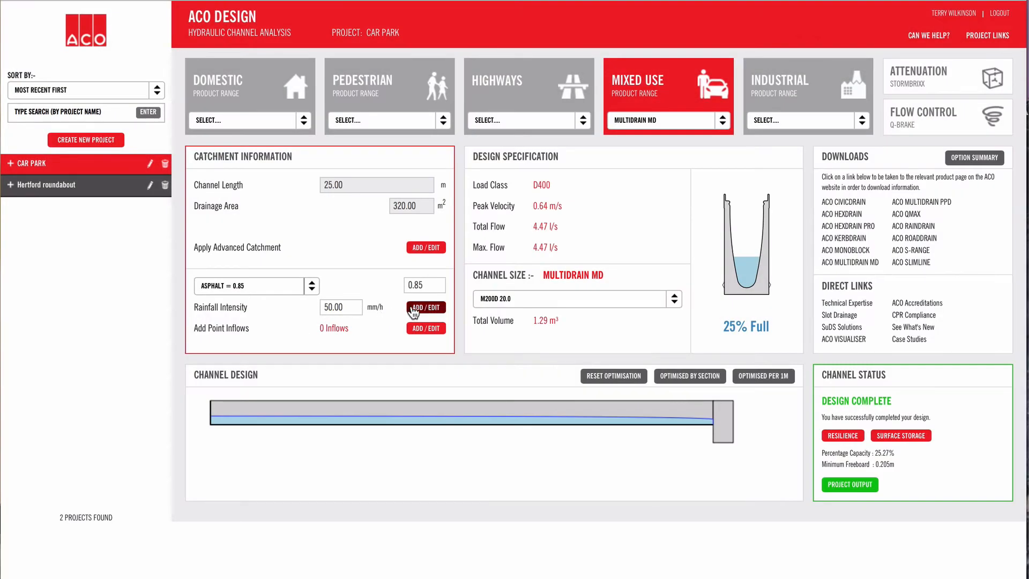
# - Set rainfall intensity to 85.81 mm/h by marking the Greenwich site with a 30-year return period
pyautogui.click(426, 308)
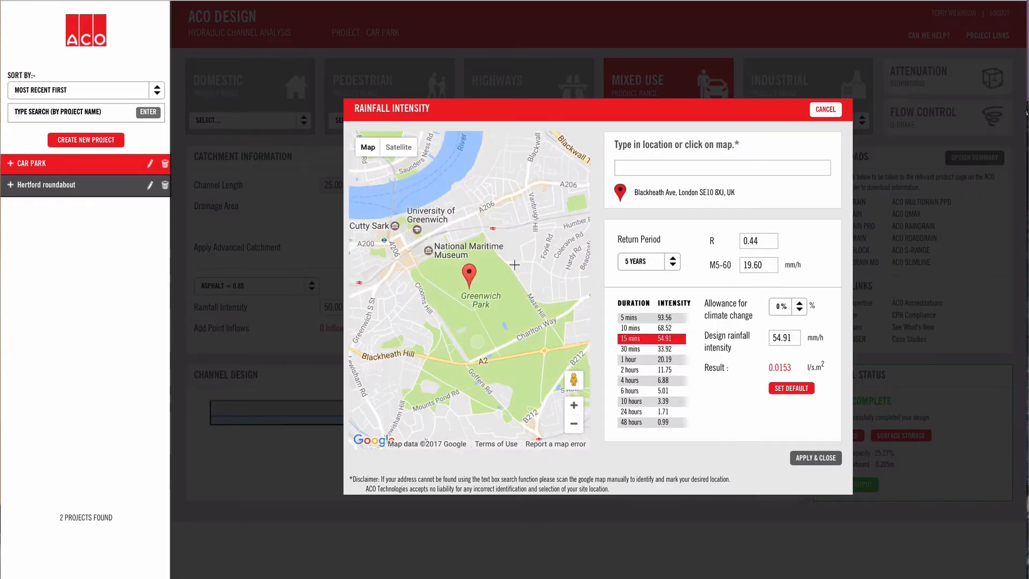
pyautogui.click(672, 262)
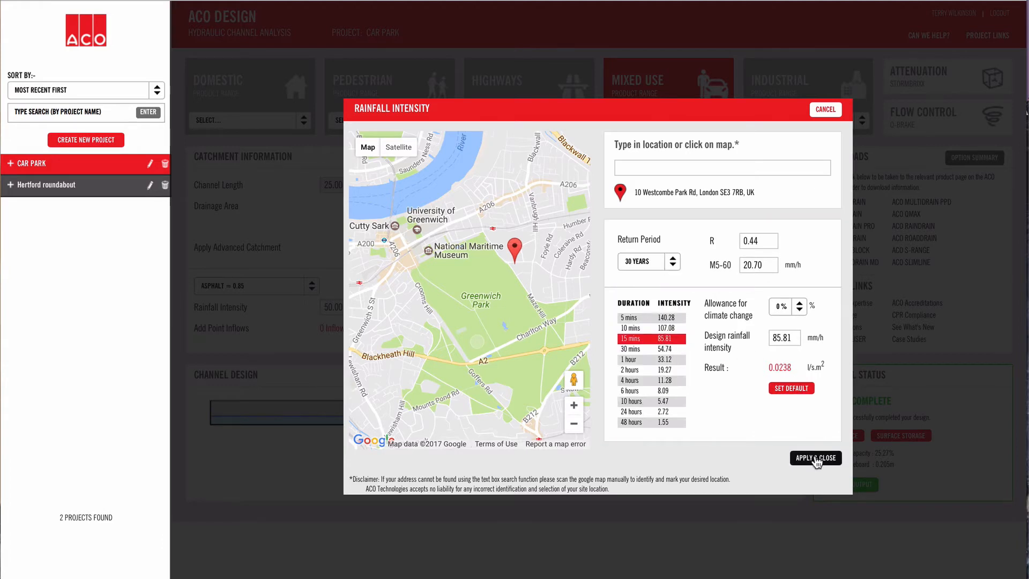
pyautogui.click(815, 458)
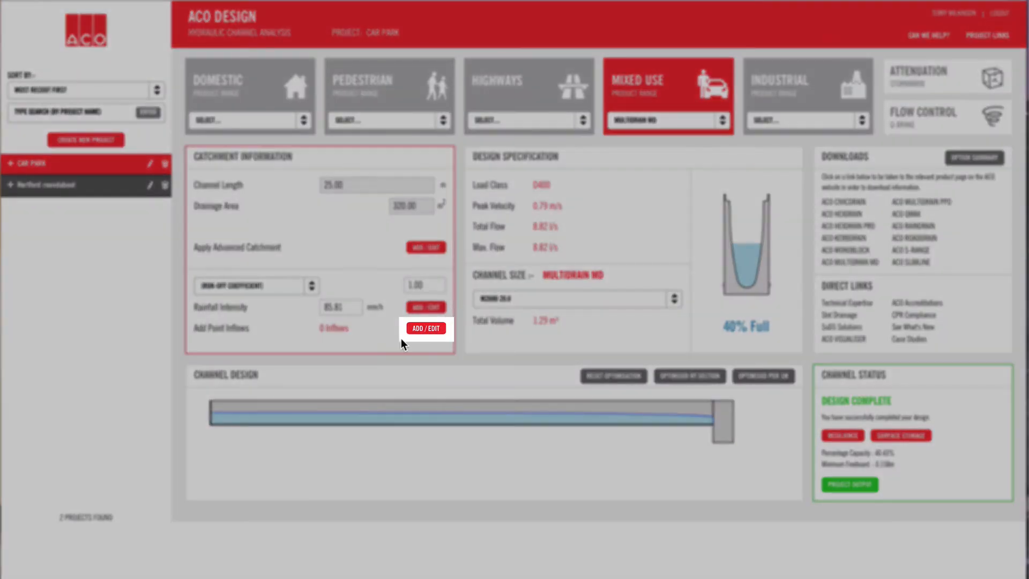
# - Review the Point Inflows settings and cancel without adding any inflows
pyautogui.click(425, 328)
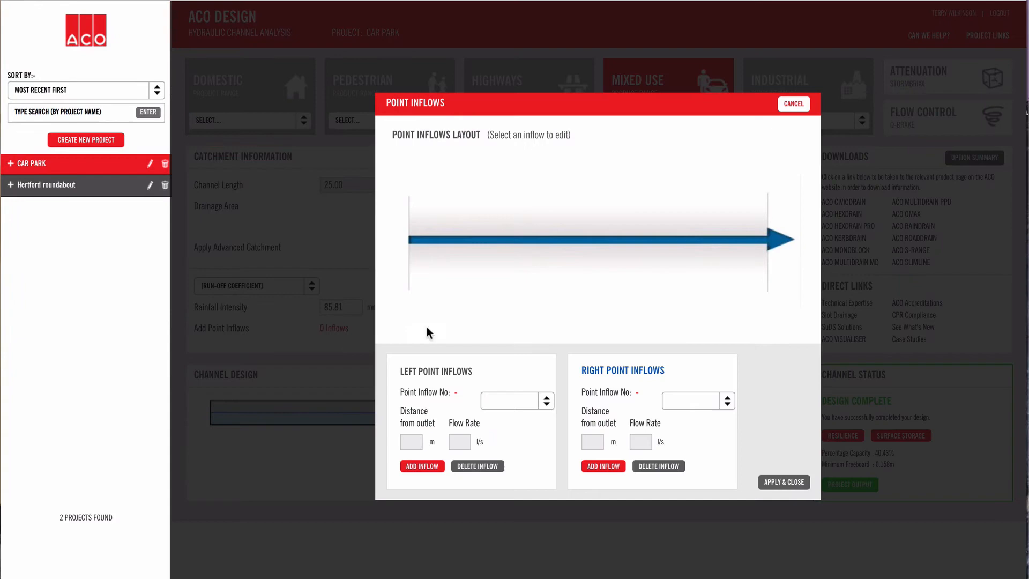
pyautogui.moveTo(793, 112)
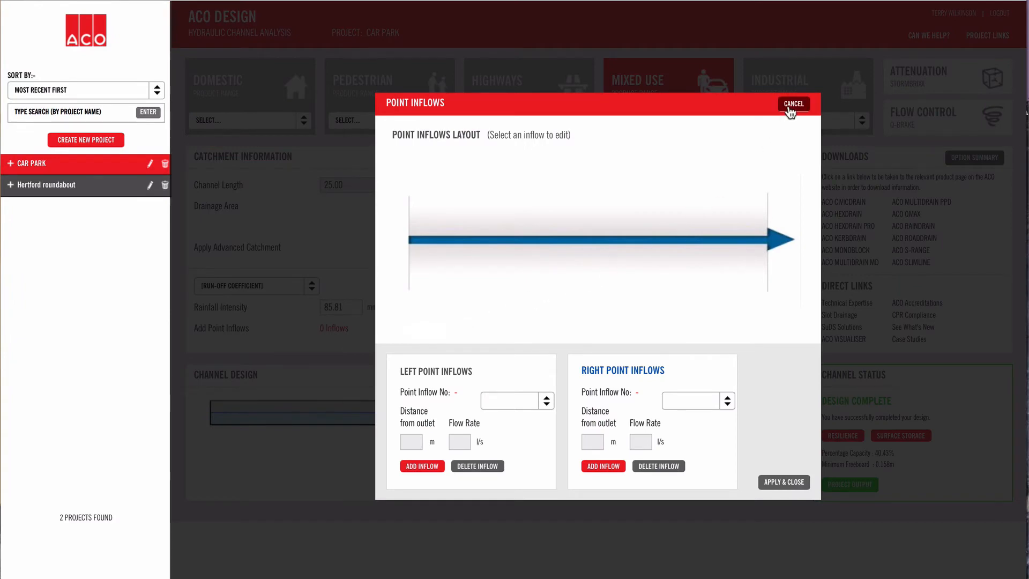
pyautogui.click(793, 104)
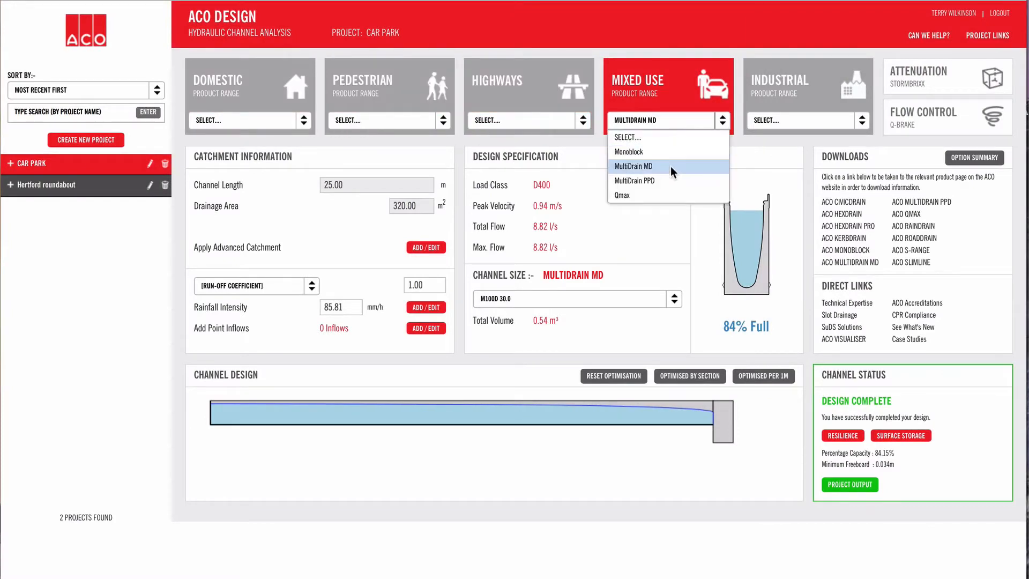
# - Select MultiDrain MD as the Mixed Use product range, giving an M100D 30.0 channel at 84% full
pyautogui.click(634, 166)
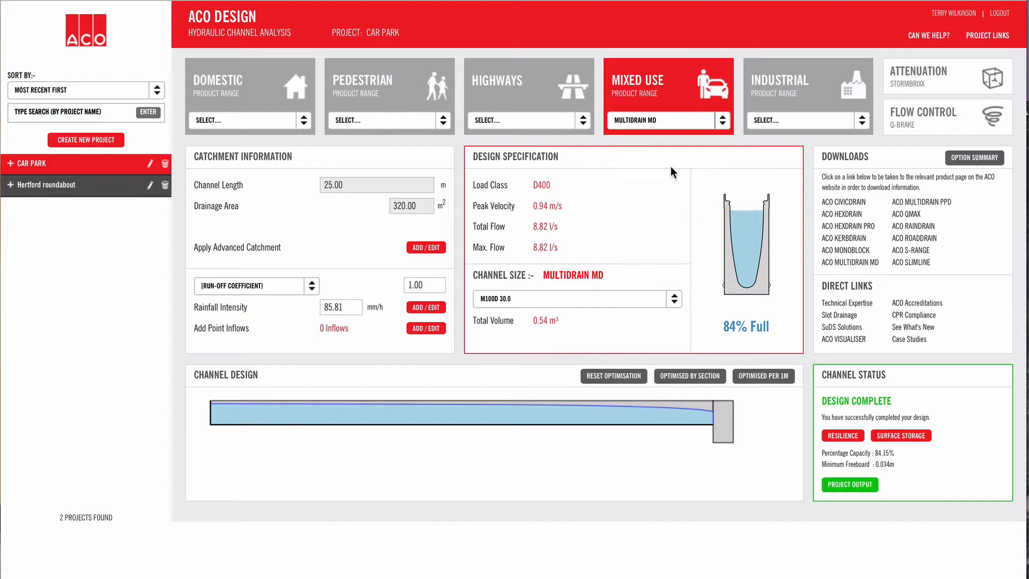
pyautogui.moveTo(631, 292)
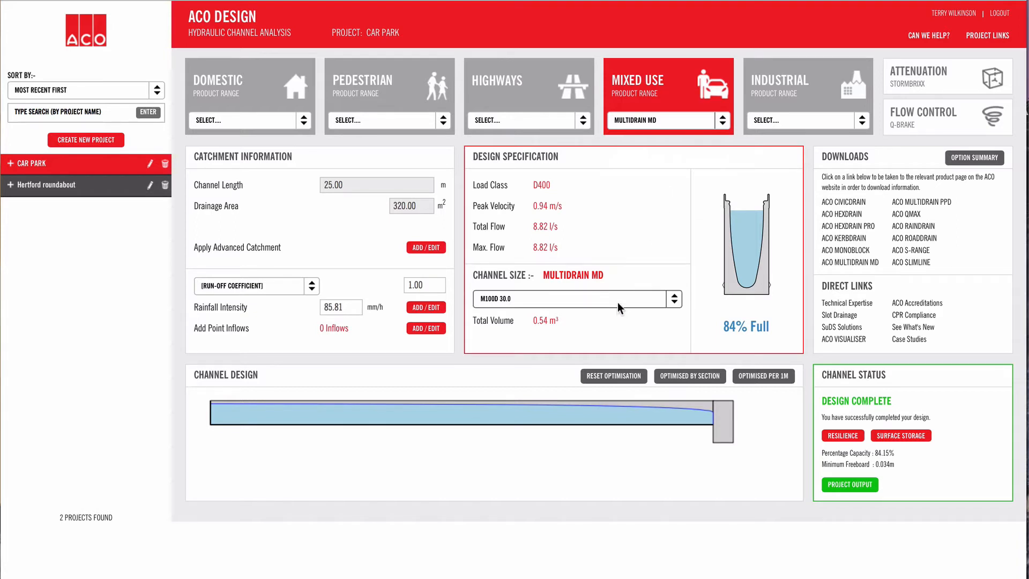
# - Keep M100D 30.0, optimise by section then per 1 m, and view the product summary of 25 MultiDrain units
pyautogui.click(673, 299)
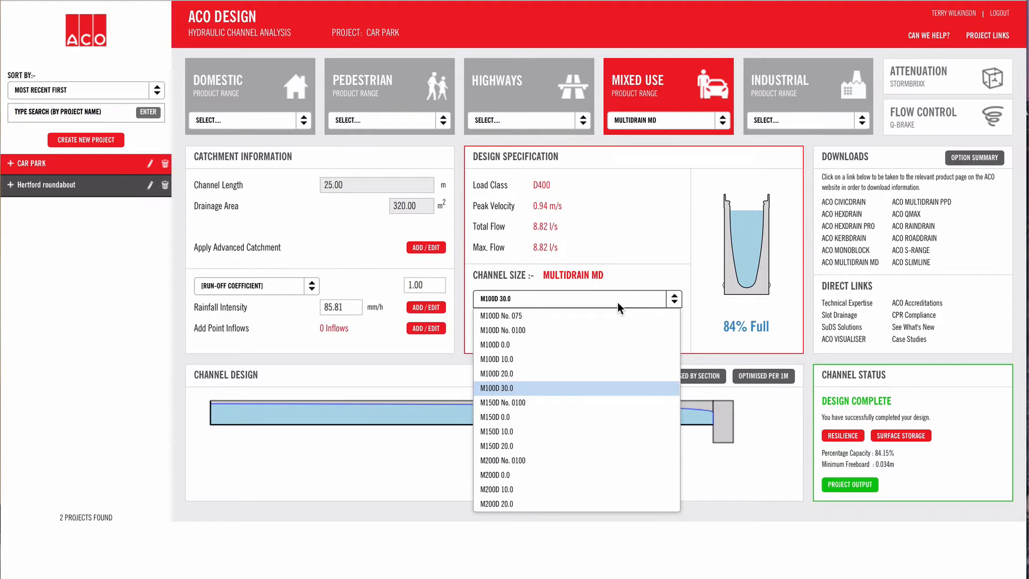
pyautogui.moveTo(591, 391)
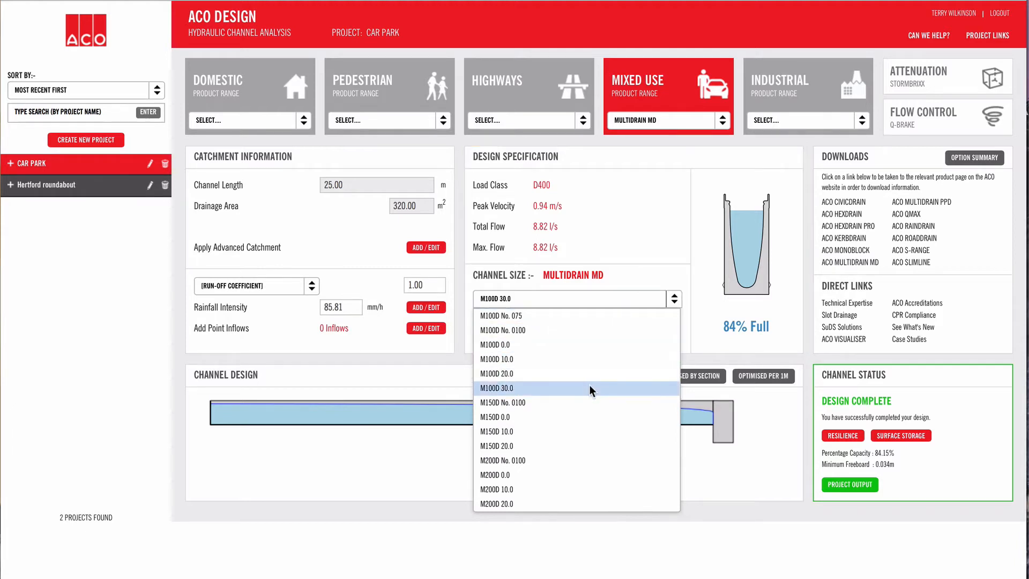
pyautogui.click(497, 388)
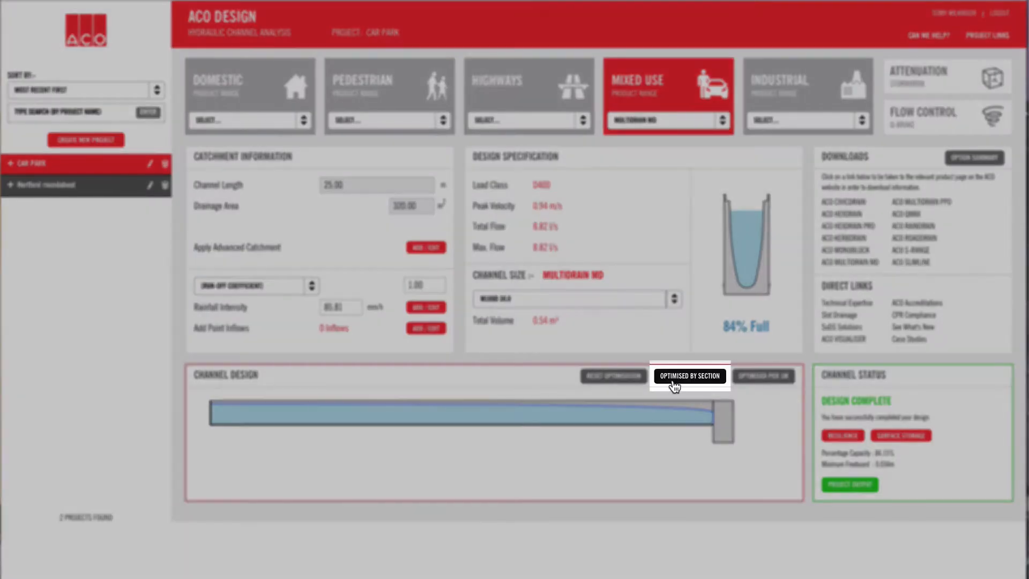
pyautogui.click(689, 377)
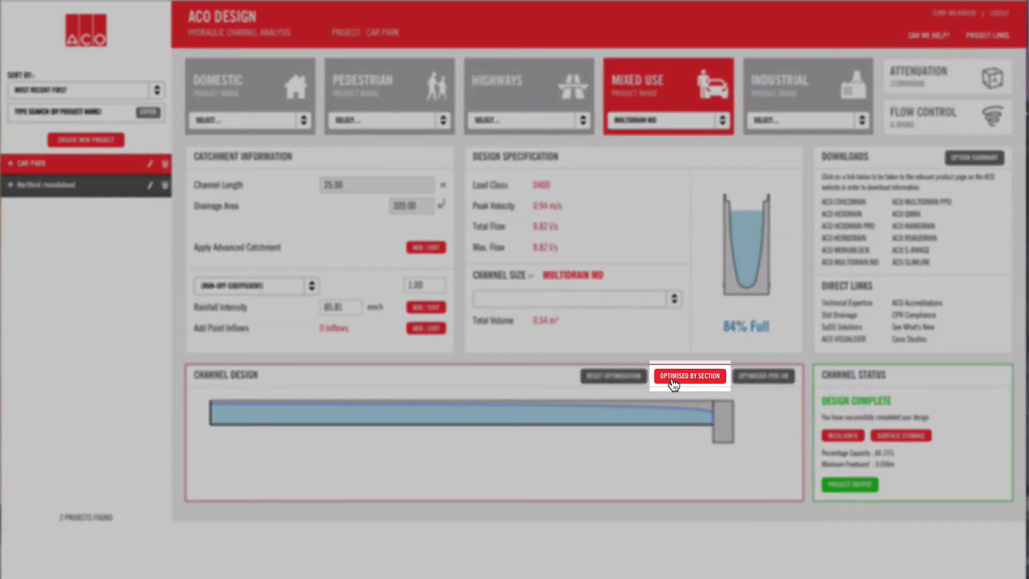
pyautogui.click(690, 376)
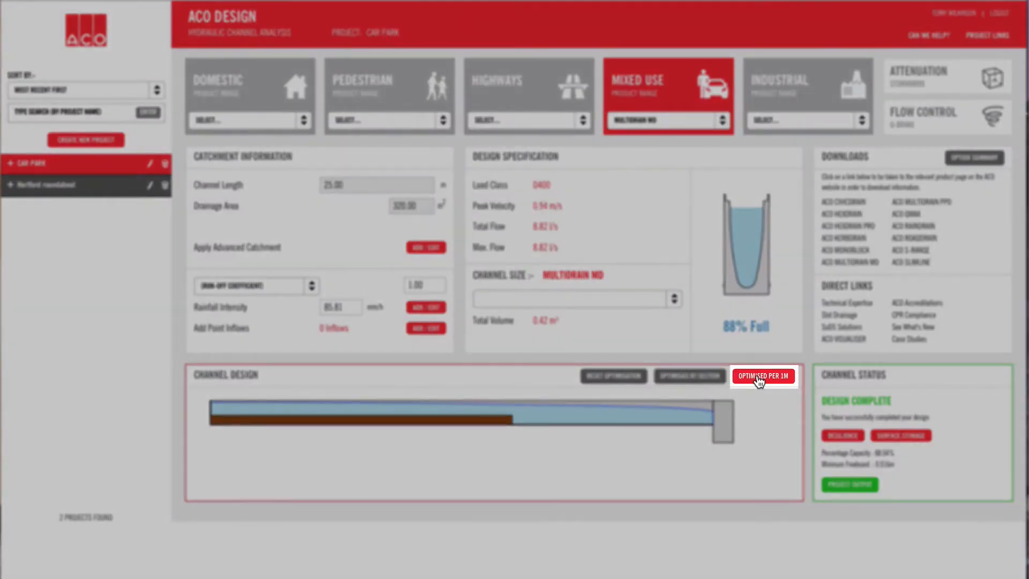
pyautogui.click(762, 377)
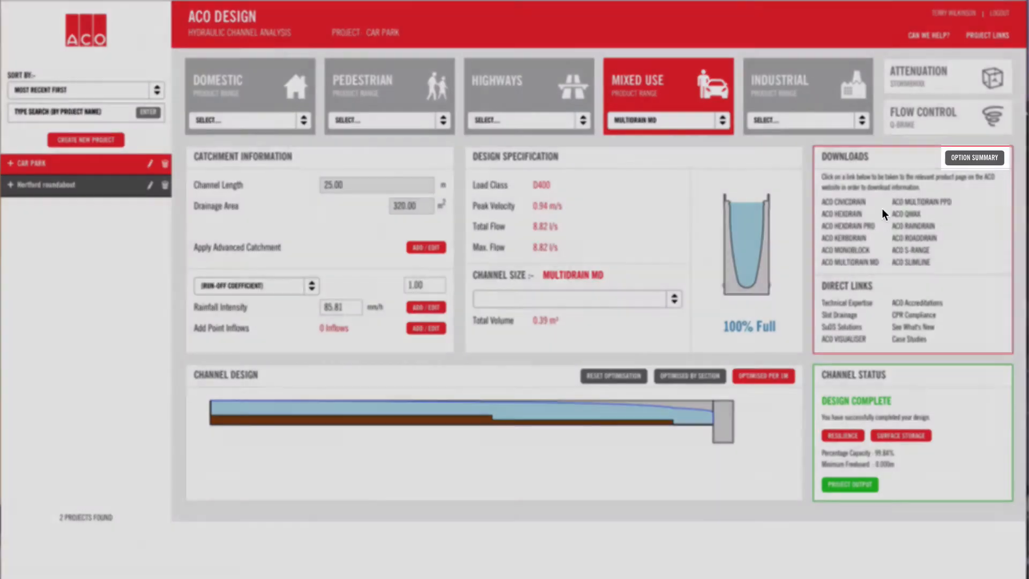
pyautogui.click(975, 158)
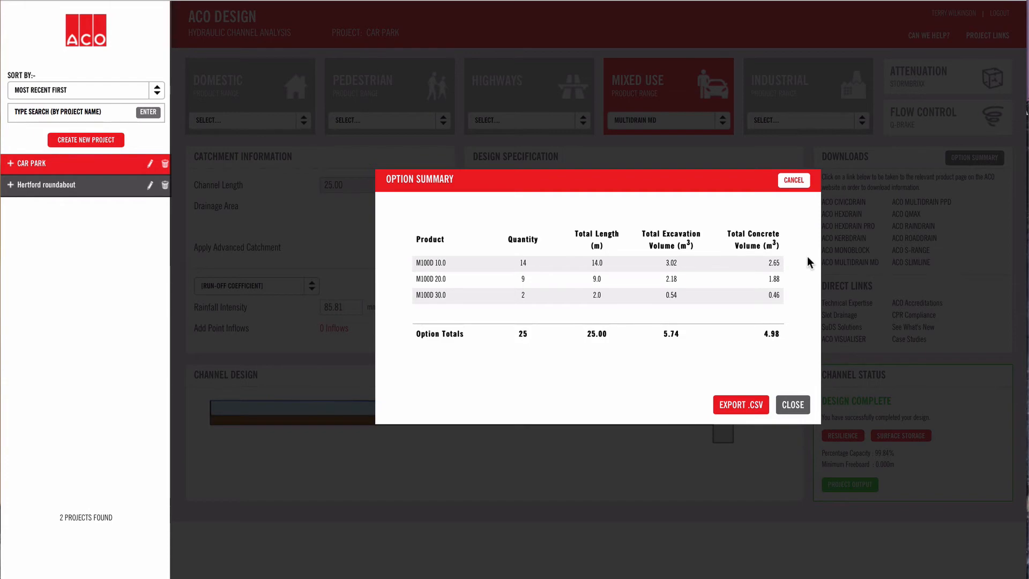
pyautogui.moveTo(806, 340)
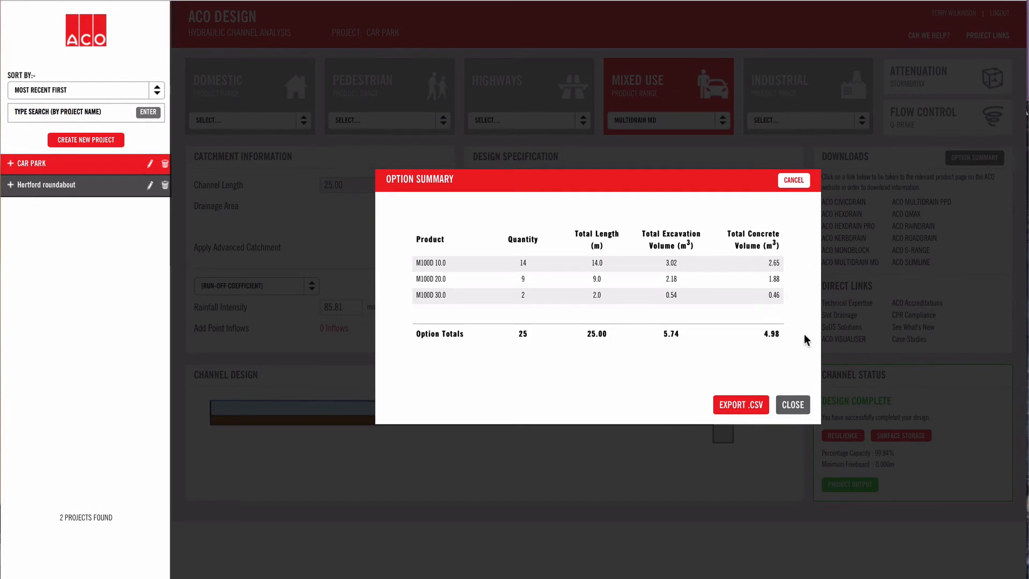
pyautogui.click(793, 405)
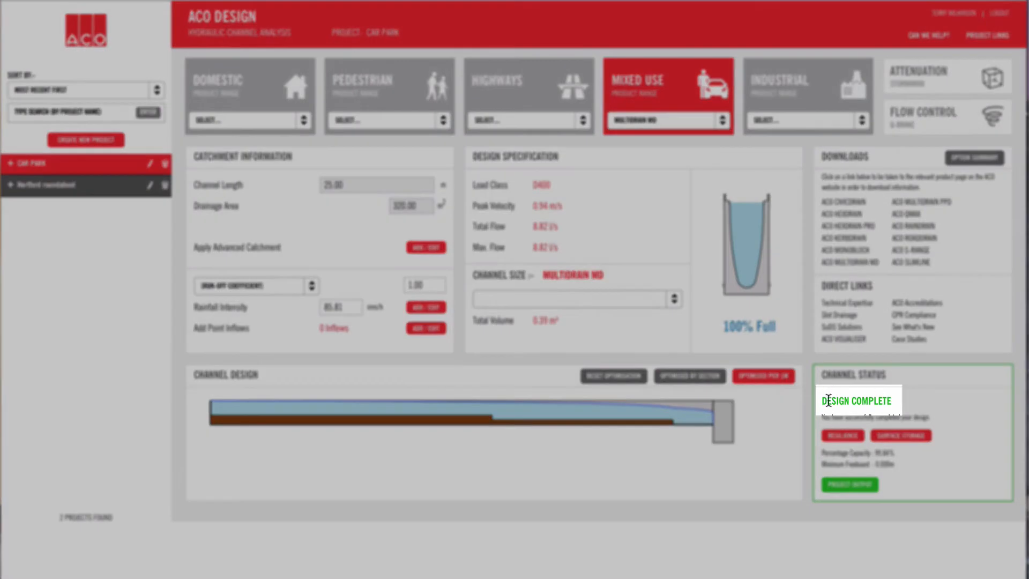
pyautogui.moveTo(877, 414)
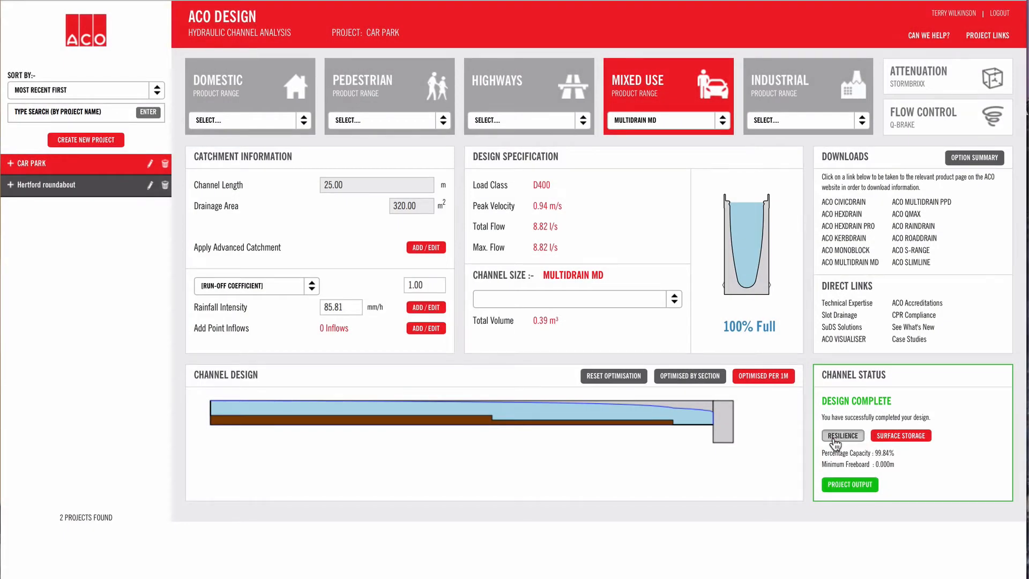
# - In the Channel Resilience check, set the recommended maintenance period to 5.00 years so the result passes
pyautogui.click(843, 436)
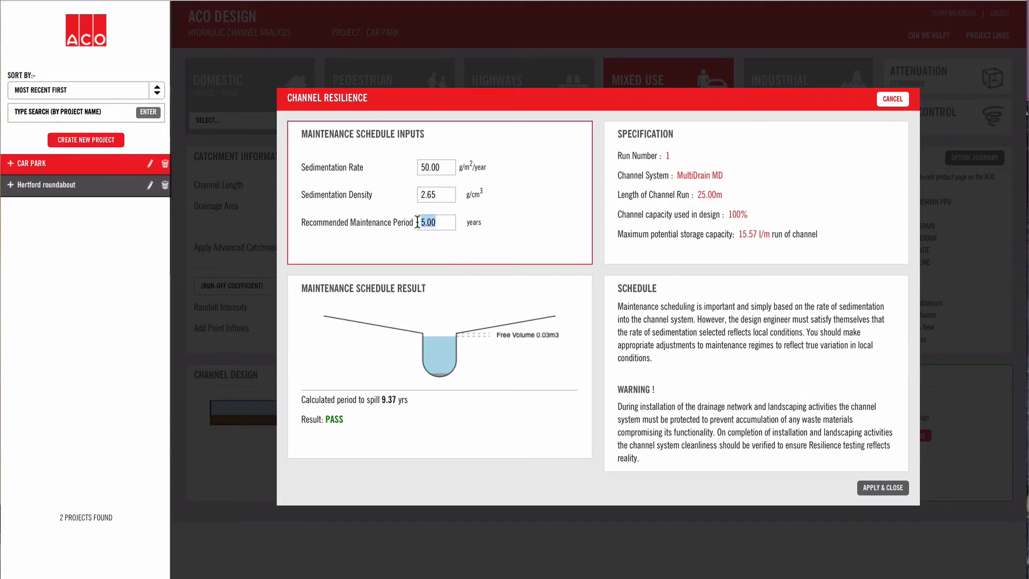
pyautogui.write('20')
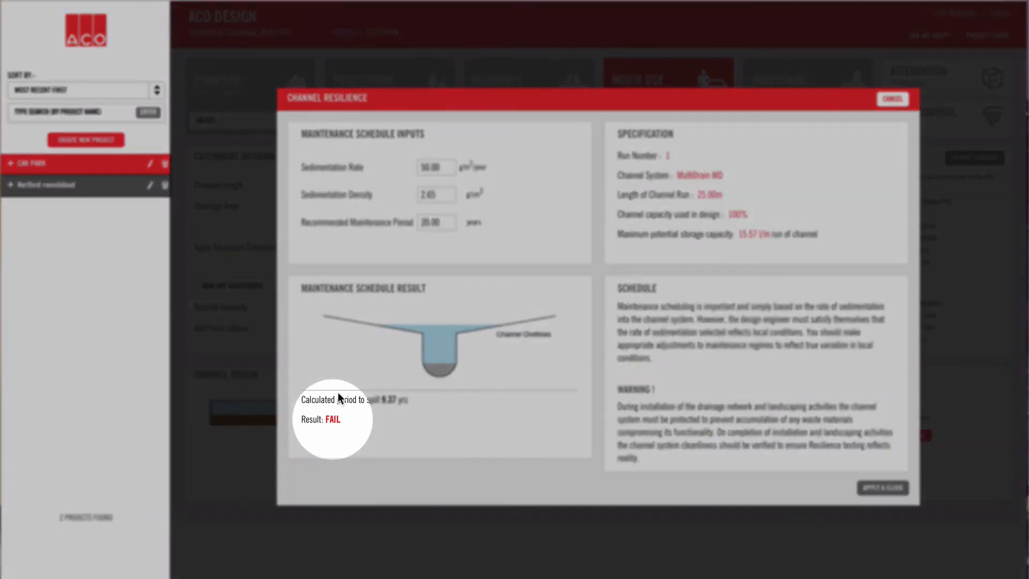
pyautogui.click(436, 222)
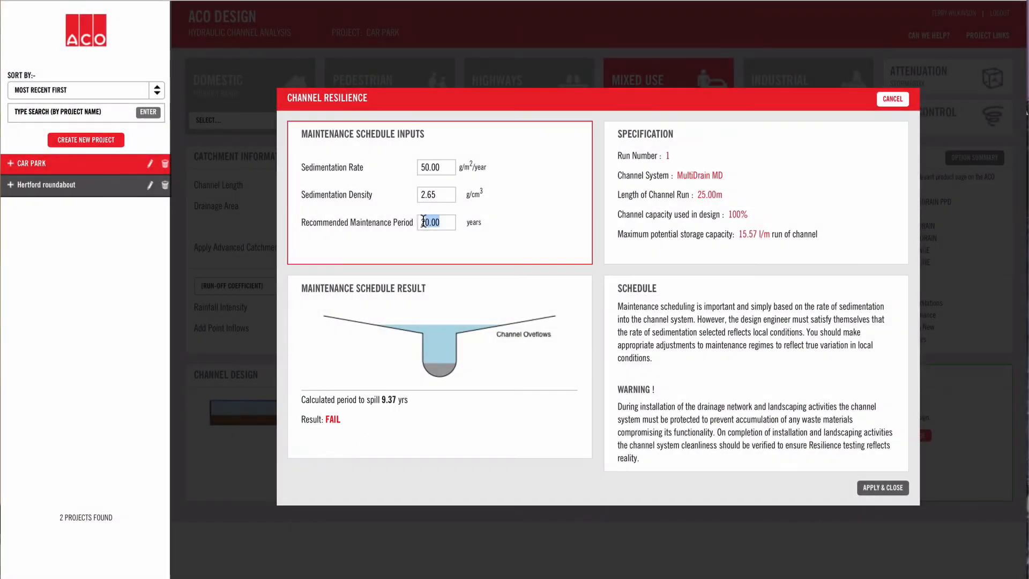
pyautogui.write('5.00')
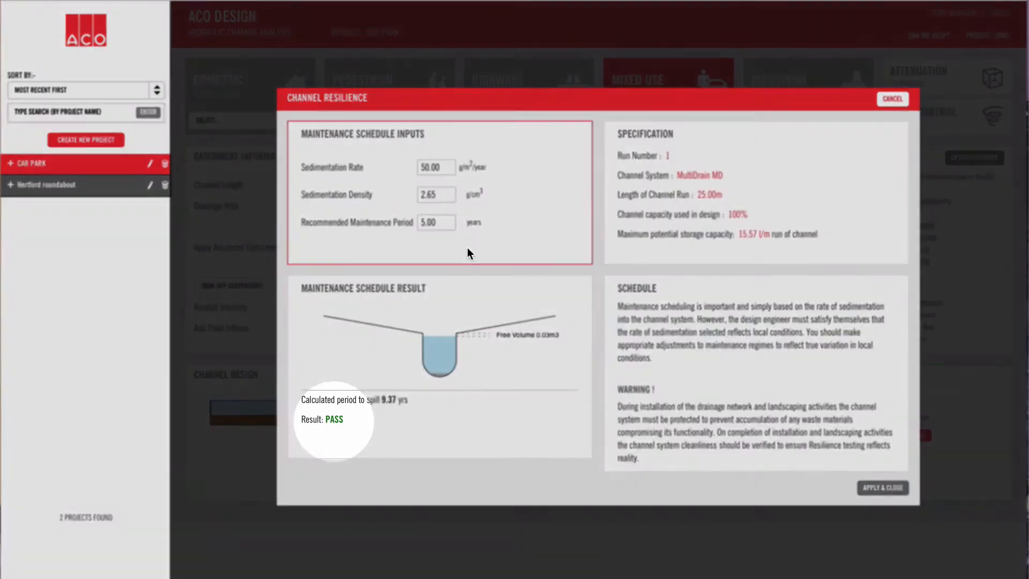
pyautogui.moveTo(322, 432)
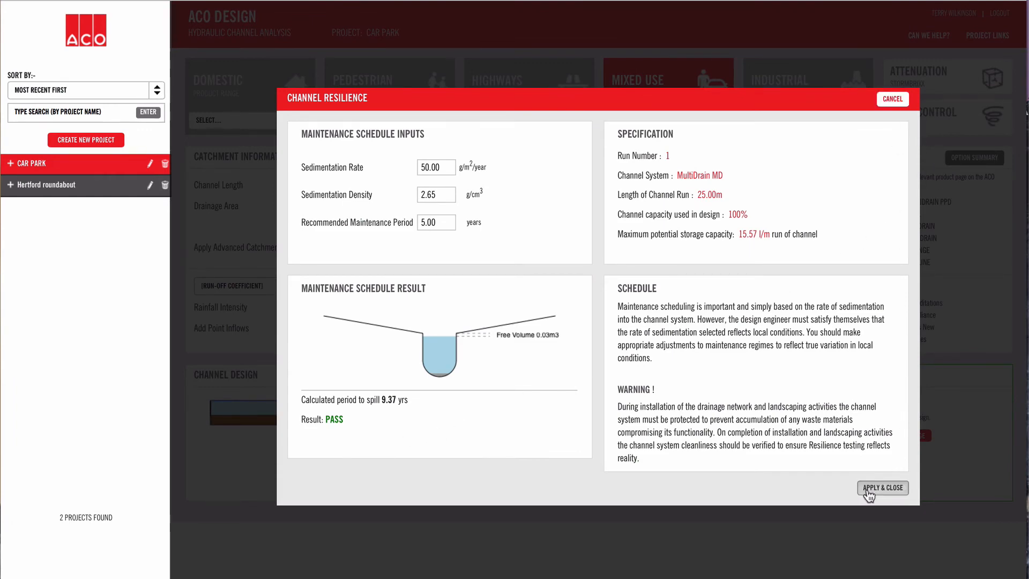
# - Apply the resilience check, reset the optimisation and change the channel size to M100D 0.0, which overflows
pyautogui.click(883, 488)
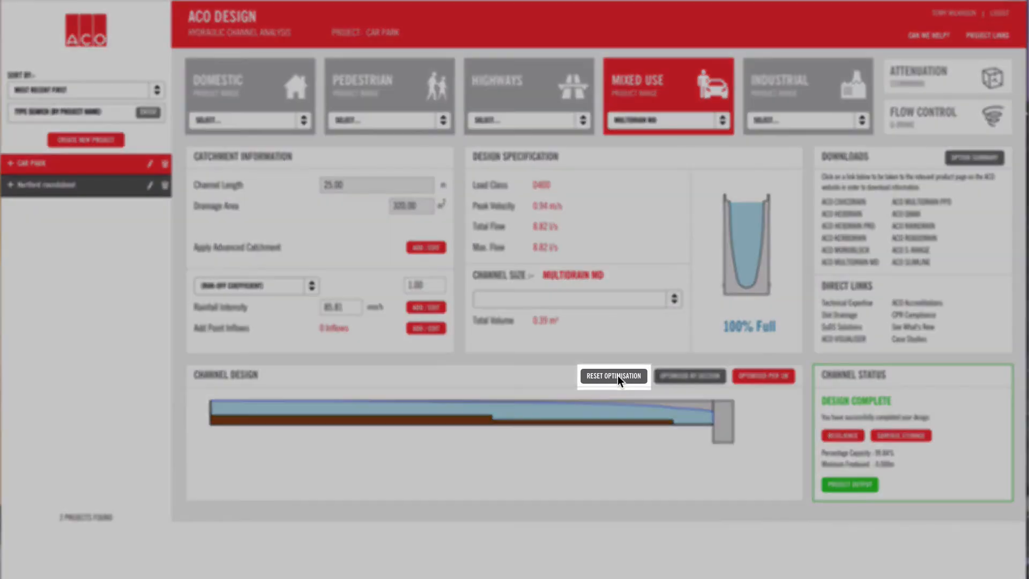
pyautogui.click(613, 376)
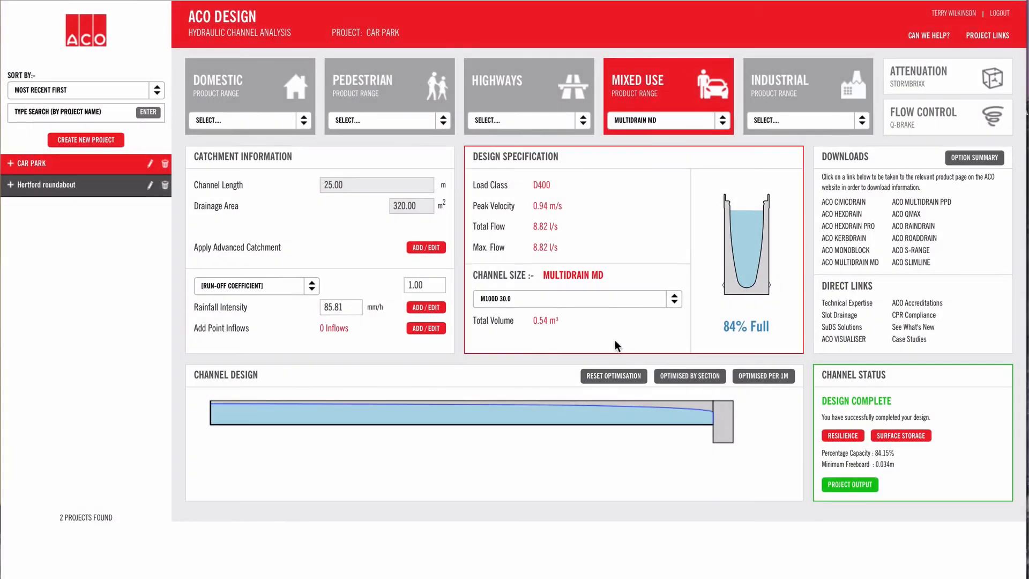
pyautogui.click(673, 299)
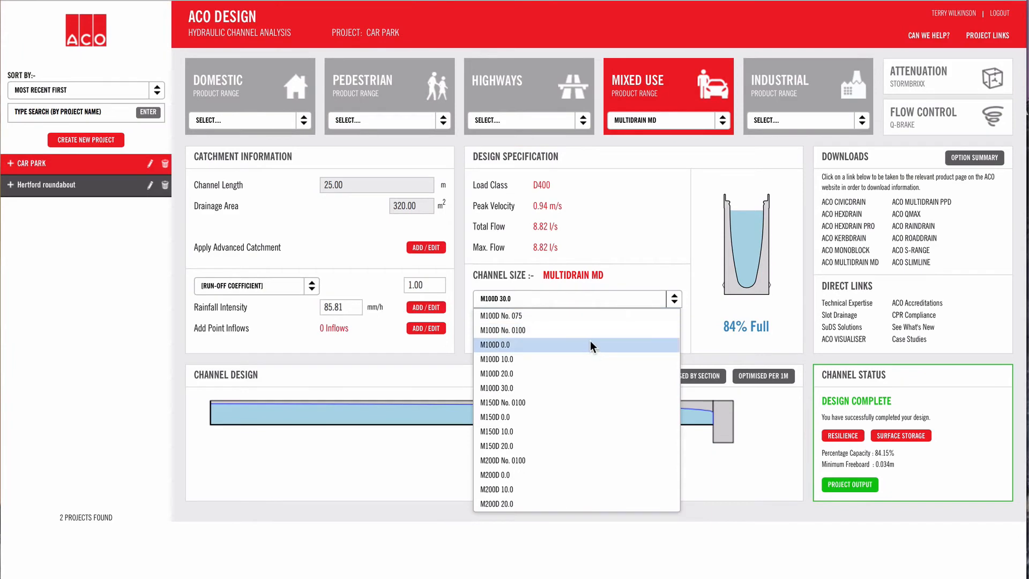
pyautogui.click(496, 345)
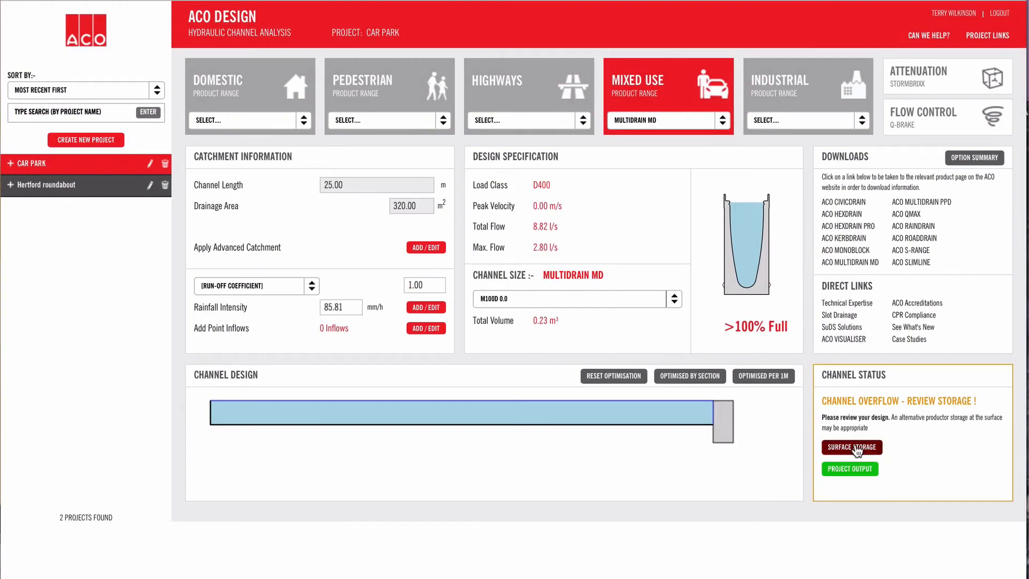
# - Run the surface storage check with the left drainage area slope set to 18%
pyautogui.click(850, 447)
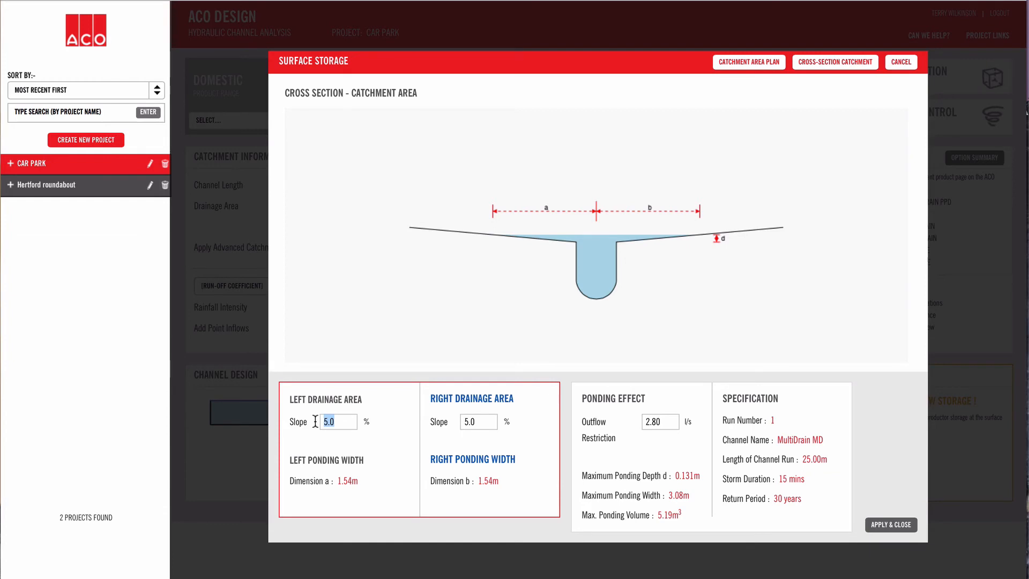
pyautogui.write('18')
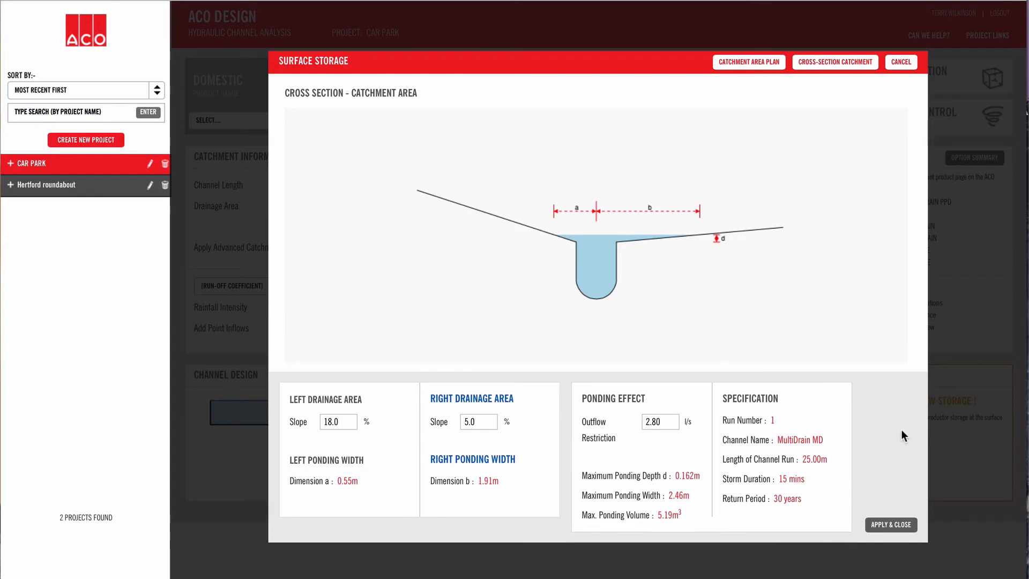
pyautogui.moveTo(900, 519)
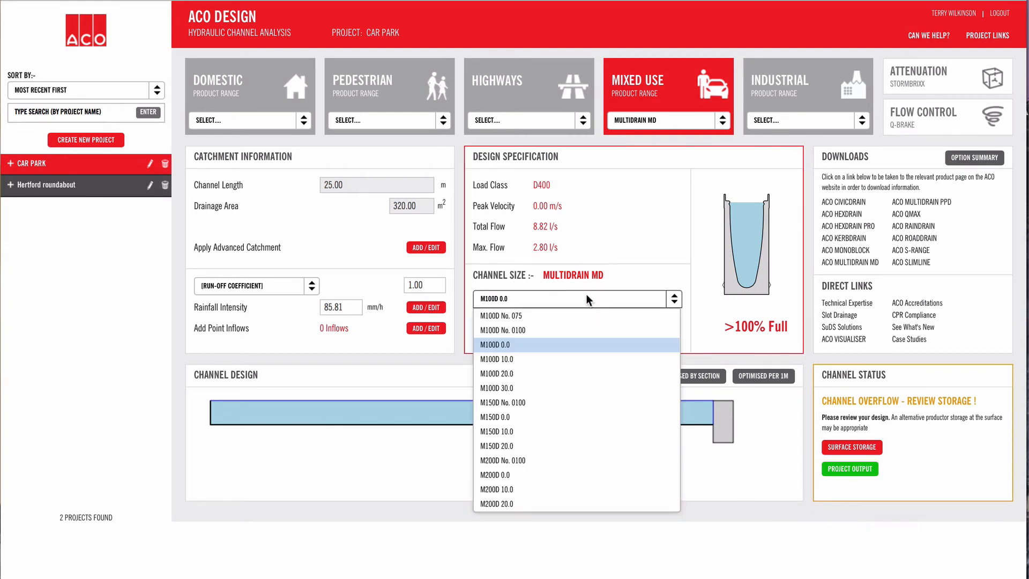
# - Restore the non-overflowing channel size and download the detailed run report for all runs as PDF
pyautogui.click(497, 388)
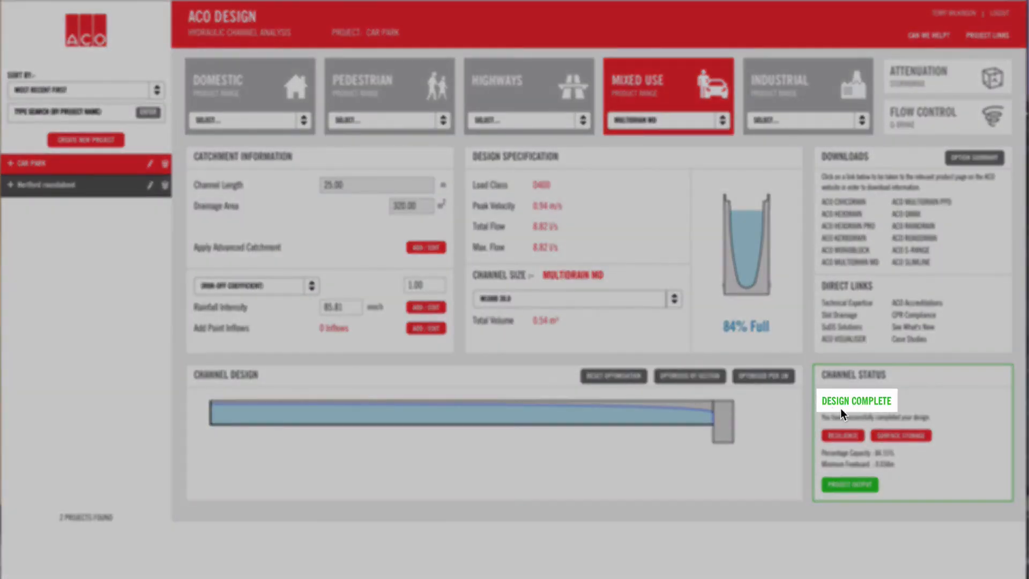
pyautogui.click(849, 484)
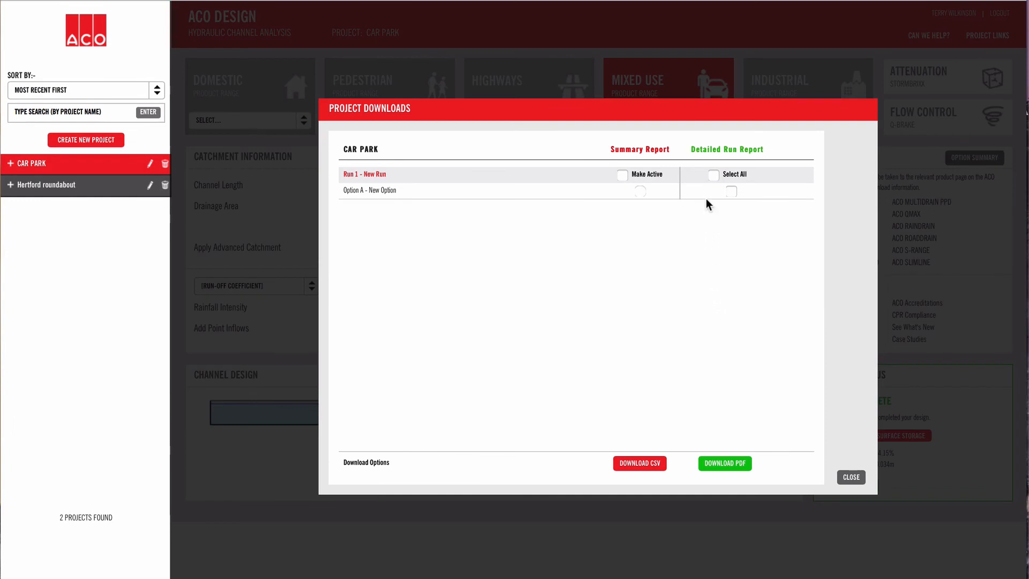
pyautogui.moveTo(714, 181)
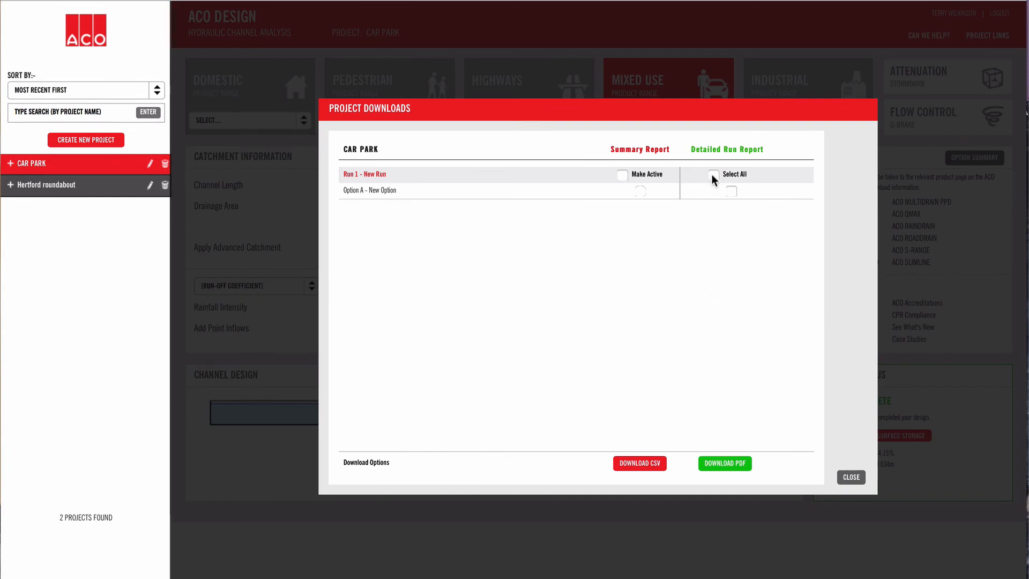
pyautogui.click(714, 175)
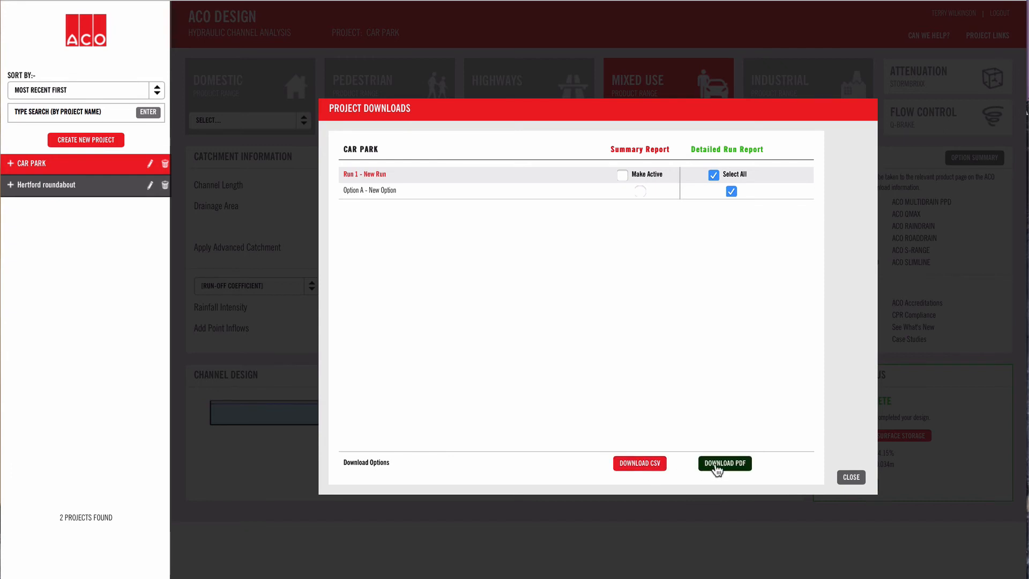
pyautogui.click(724, 463)
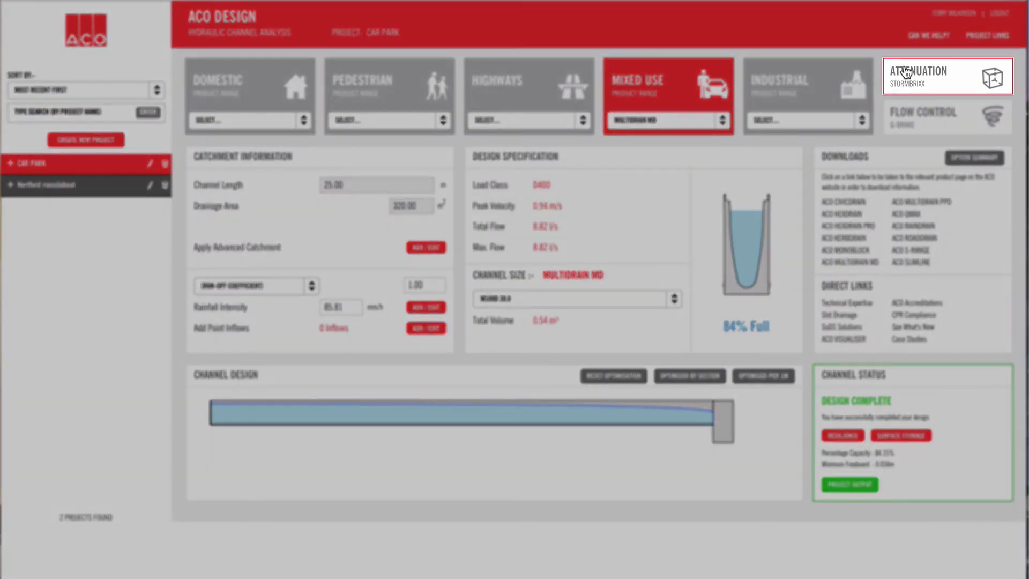
# - Calculate attenuation storage for 200 m² additional contributing area and apply the result
pyautogui.click(946, 76)
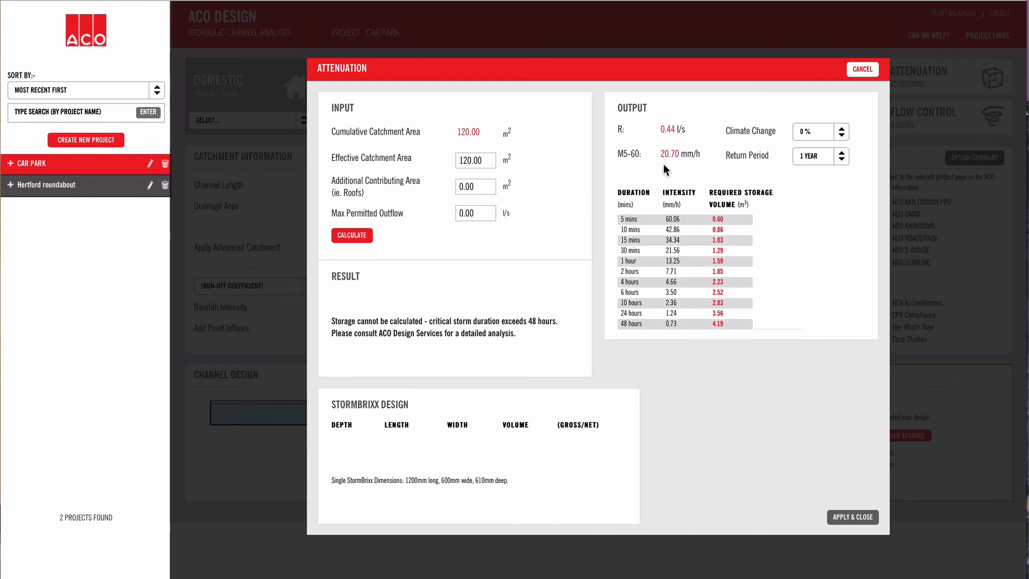
pyautogui.click(474, 187)
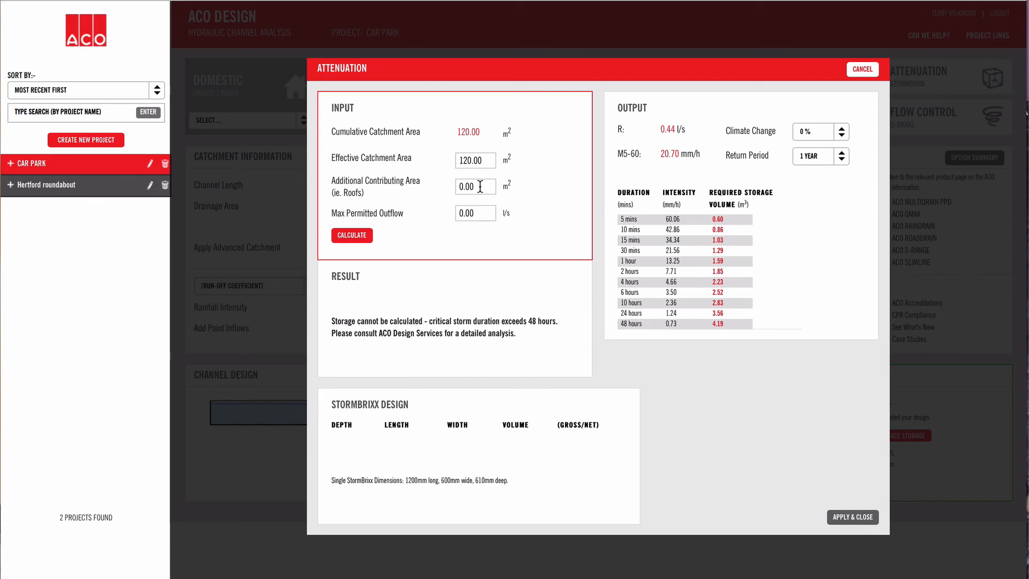
pyautogui.doubleClick(474, 187)
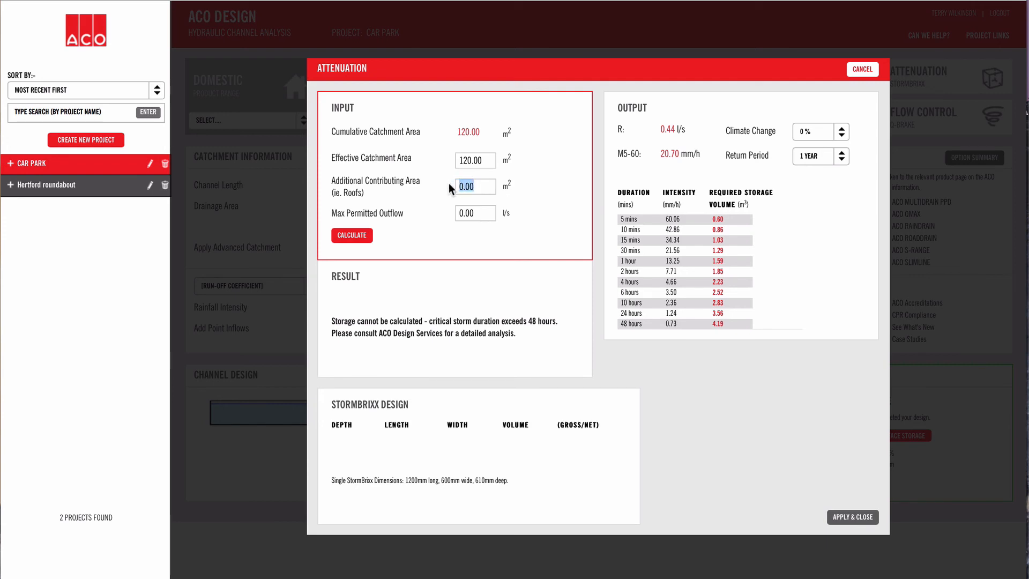
pyautogui.write('2')
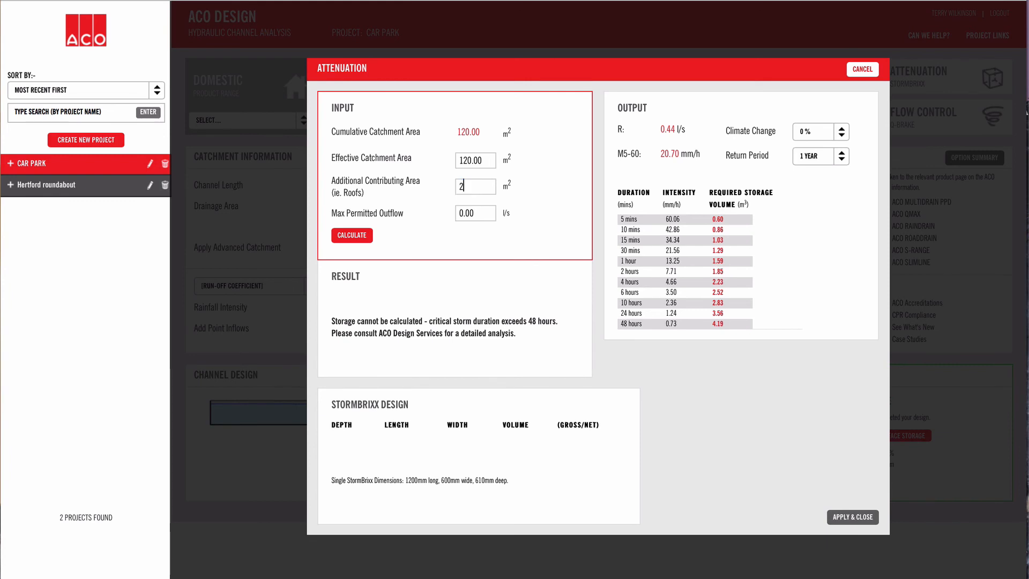
pyautogui.write('00.00')
pyautogui.click(475, 214)
pyautogui.write('5')
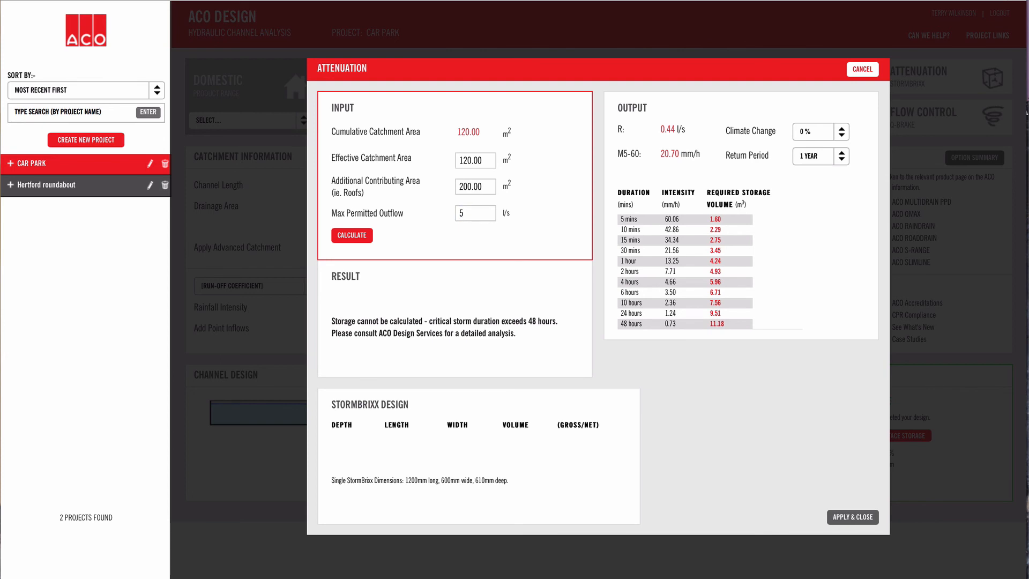
pyautogui.click(352, 235)
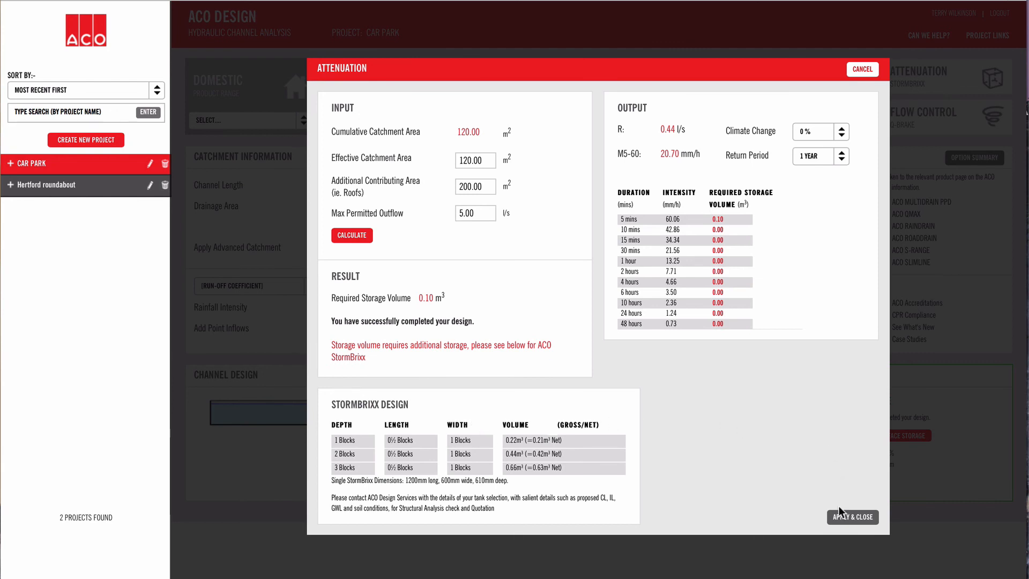
pyautogui.click(853, 517)
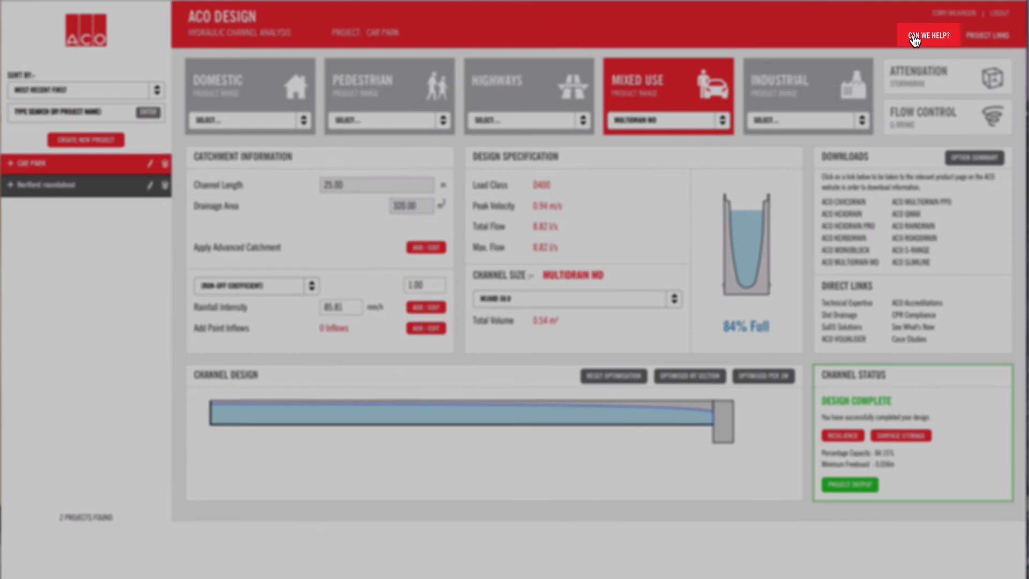
pyautogui.click(928, 34)
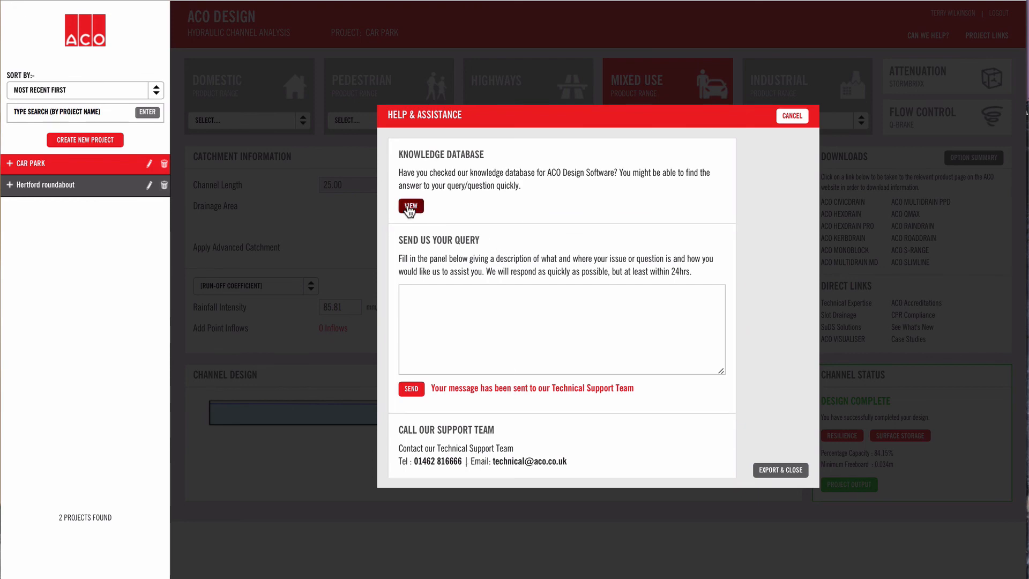
pyautogui.click(411, 207)
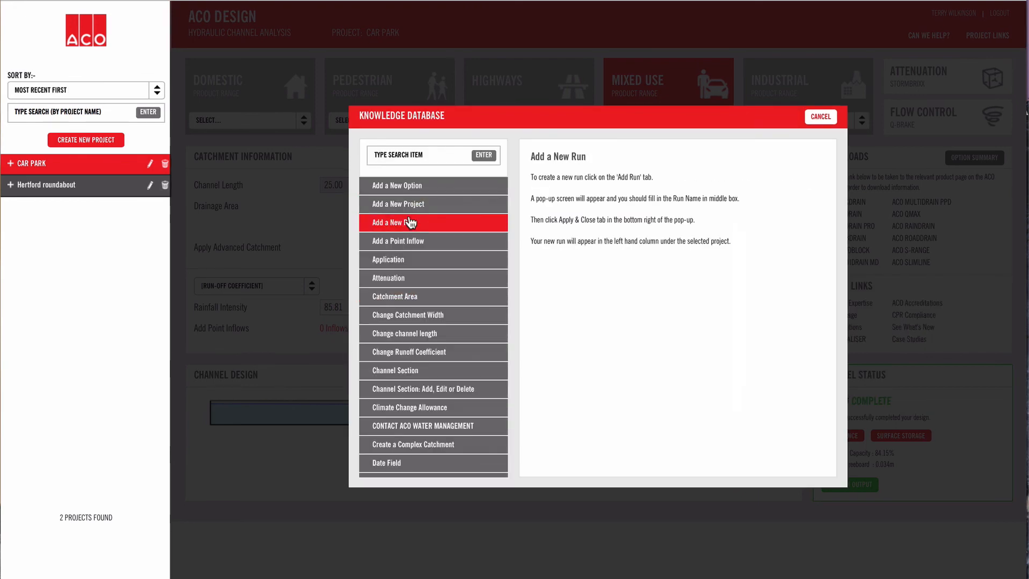
pyautogui.click(398, 242)
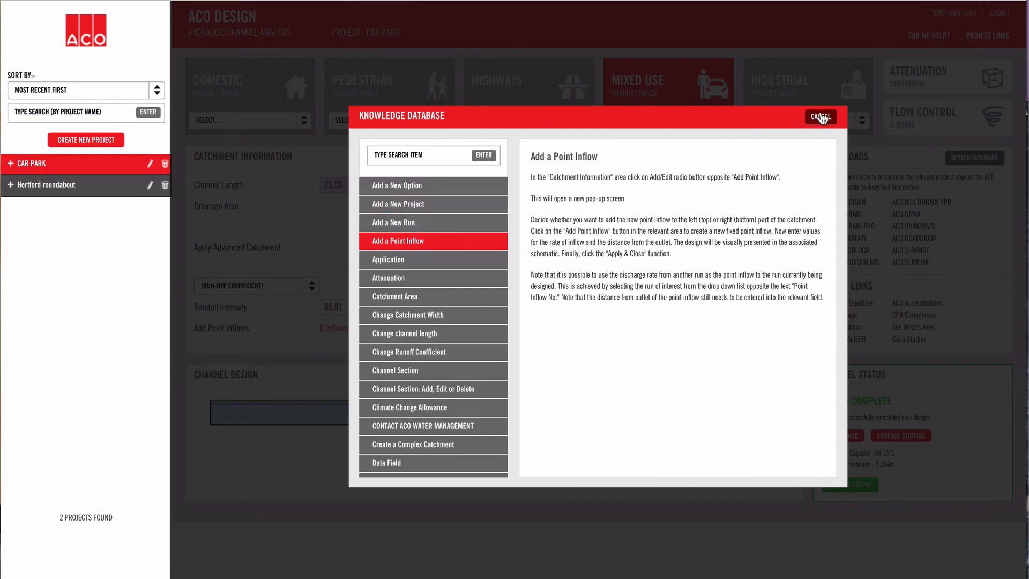
pyautogui.click(821, 116)
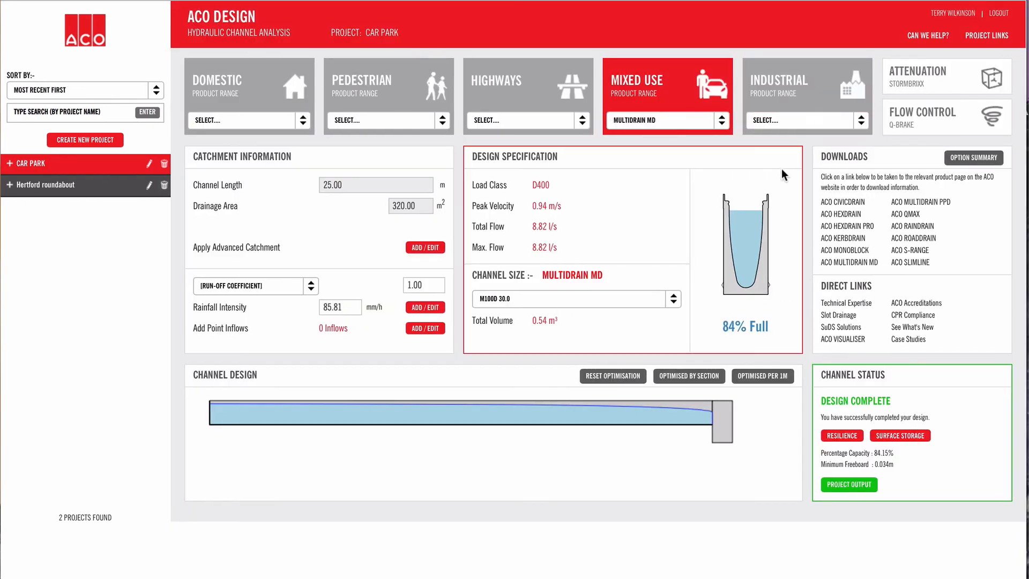